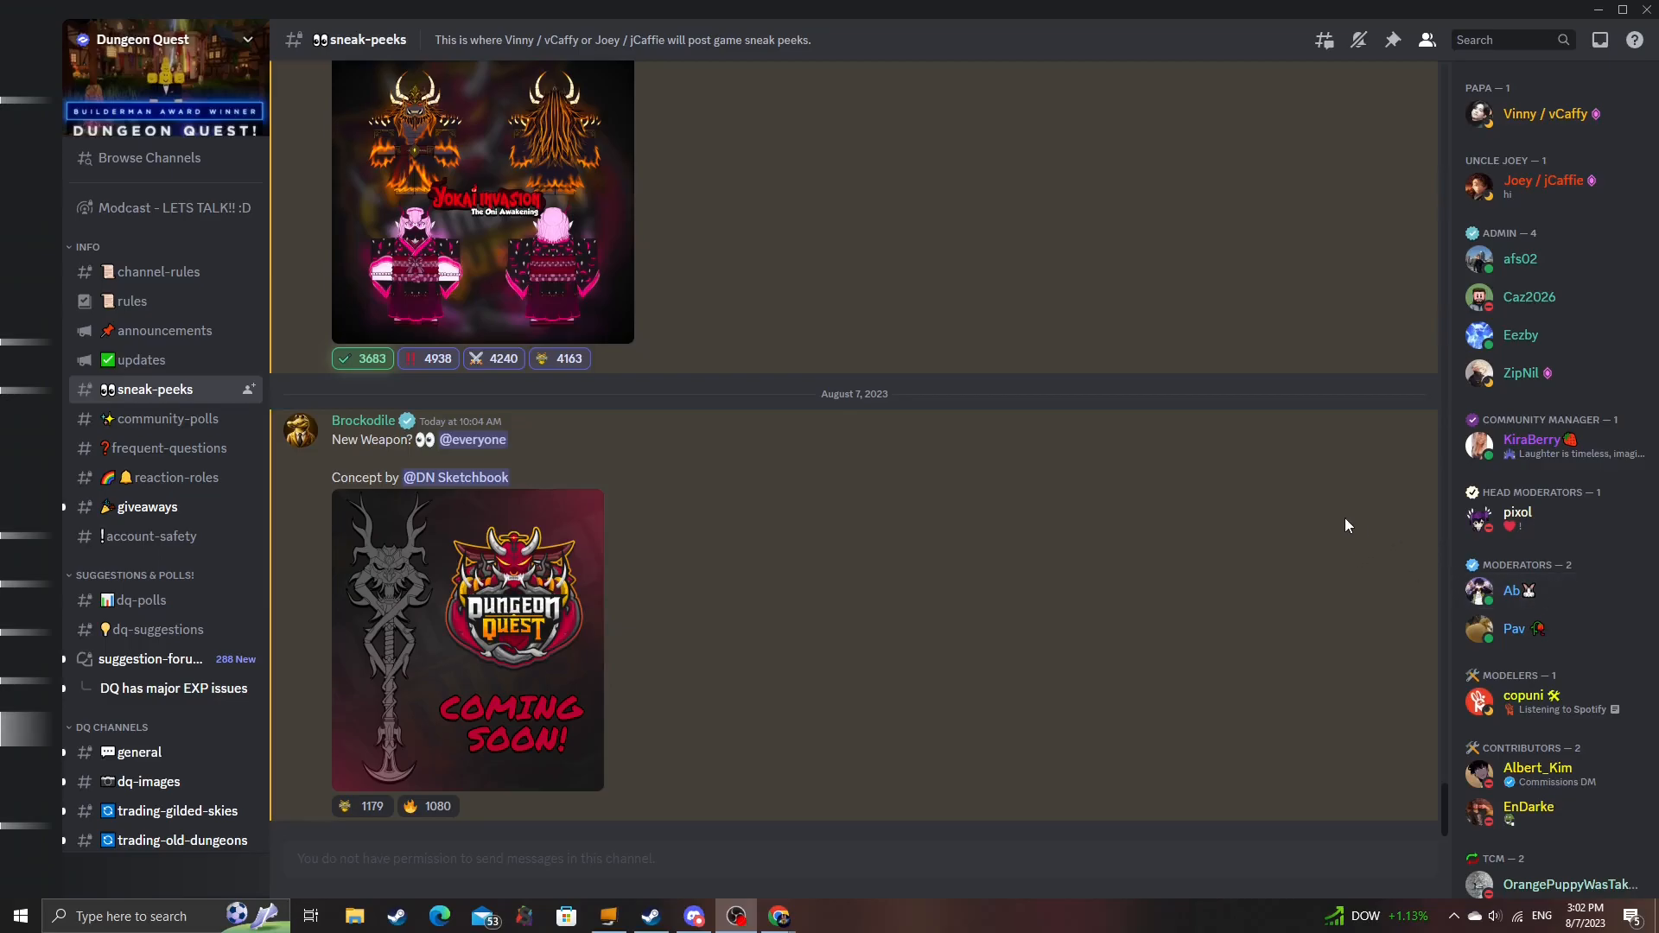
pyautogui.moveTo(1323, 521)
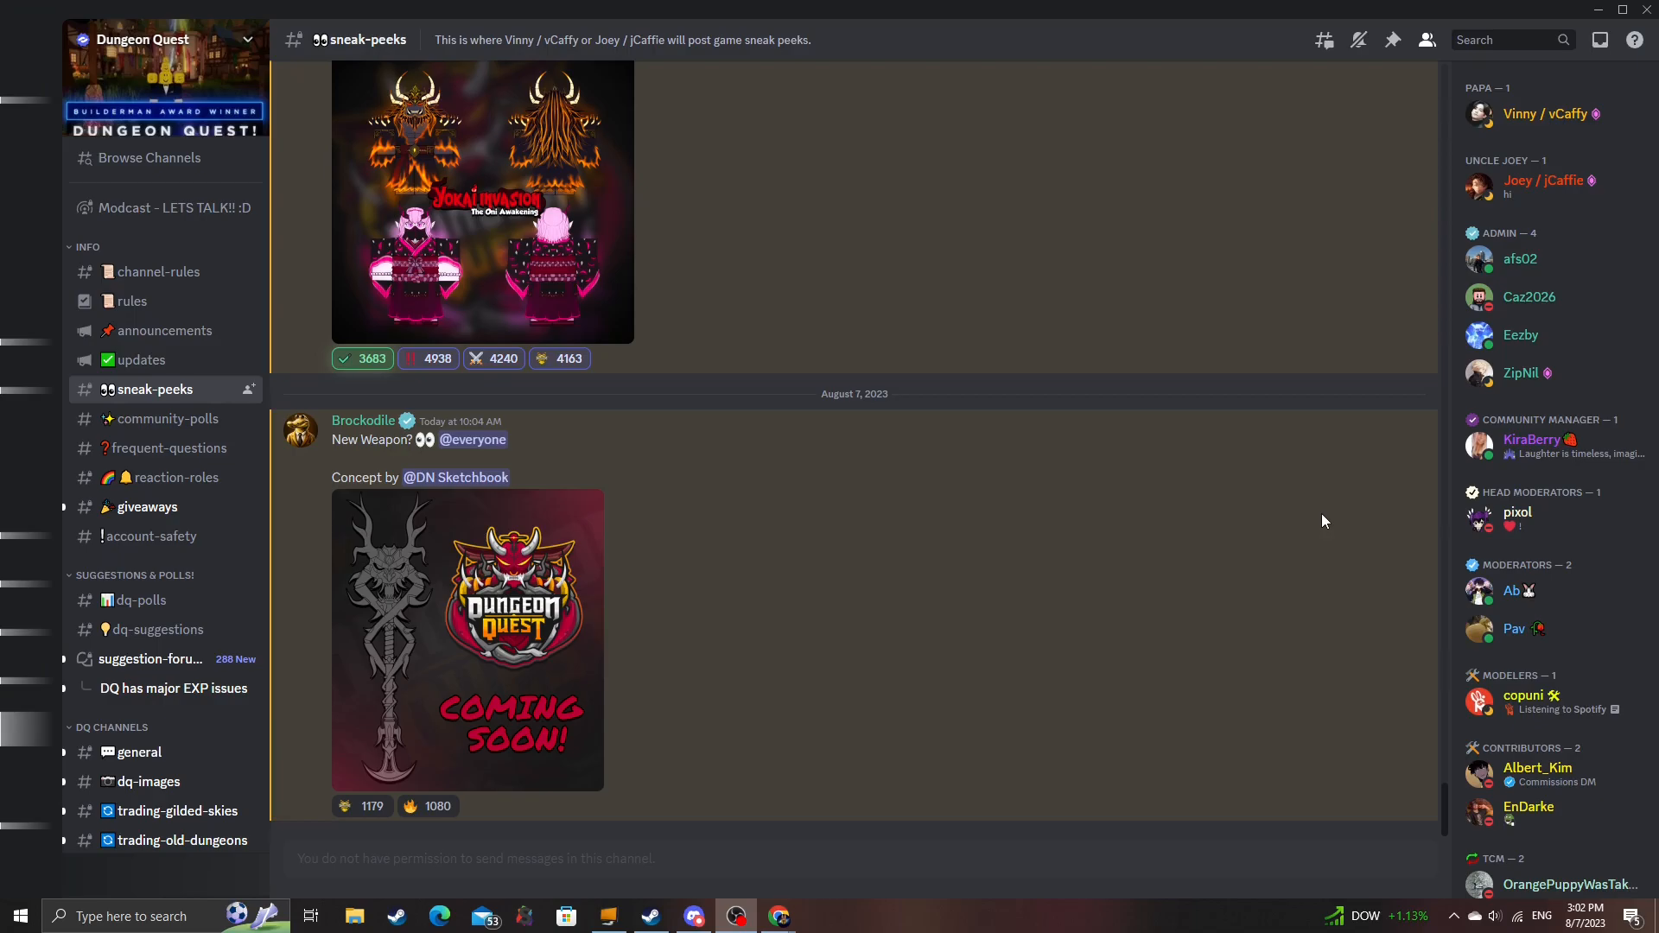
pyautogui.moveTo(1325, 541)
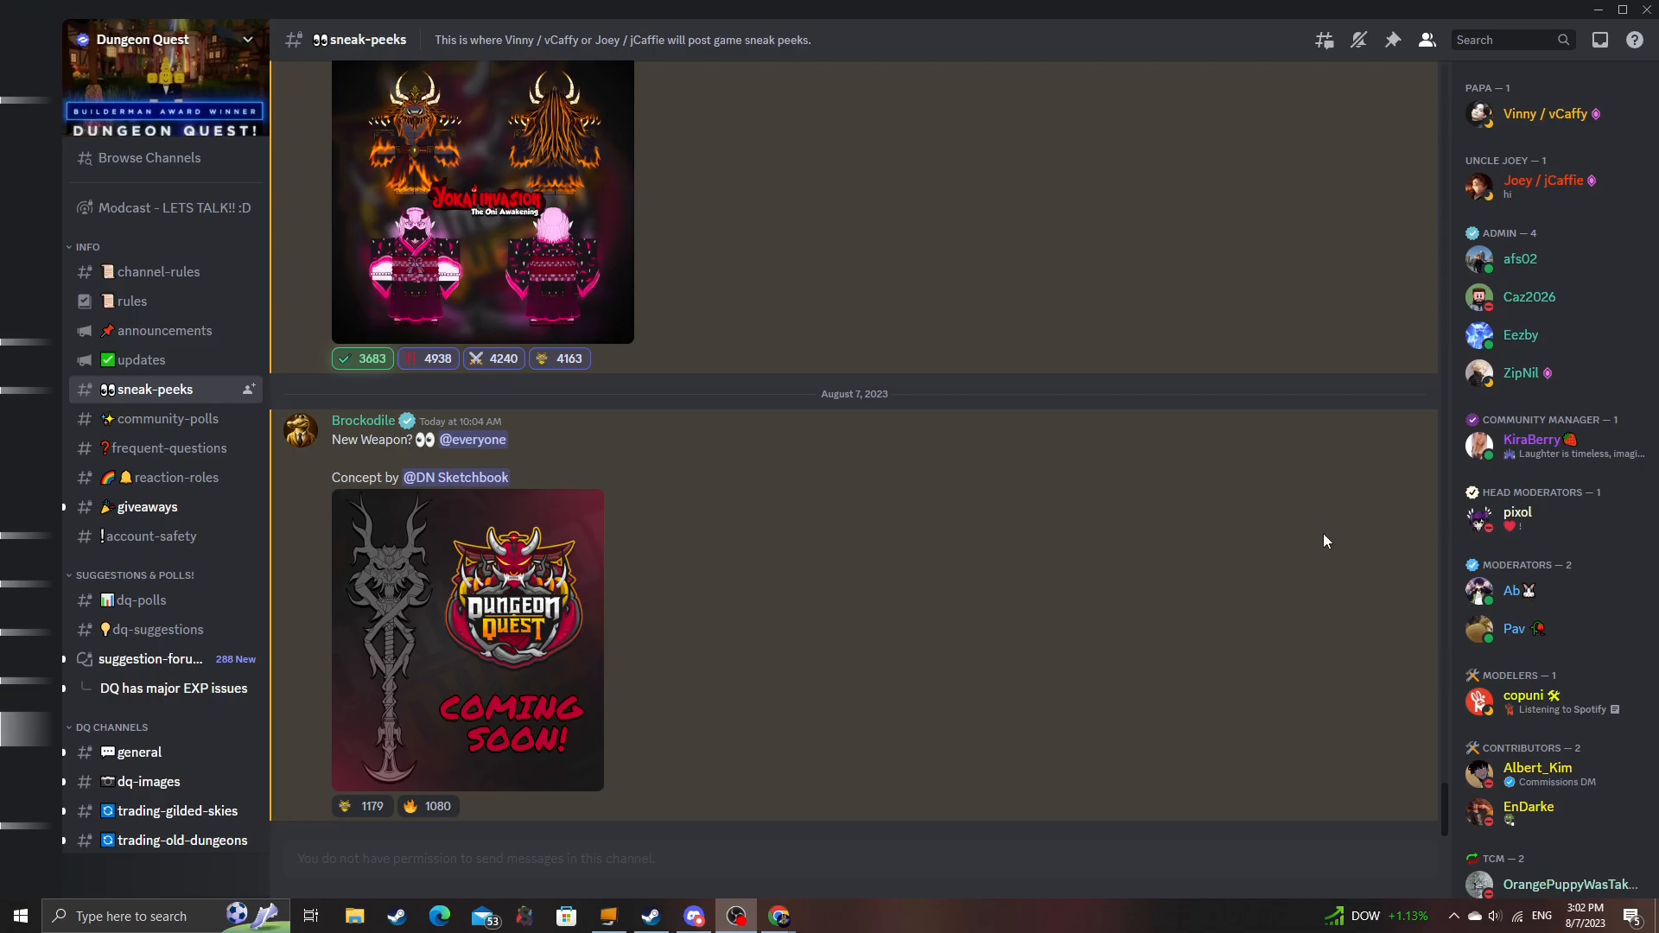
pyautogui.moveTo(1328, 556)
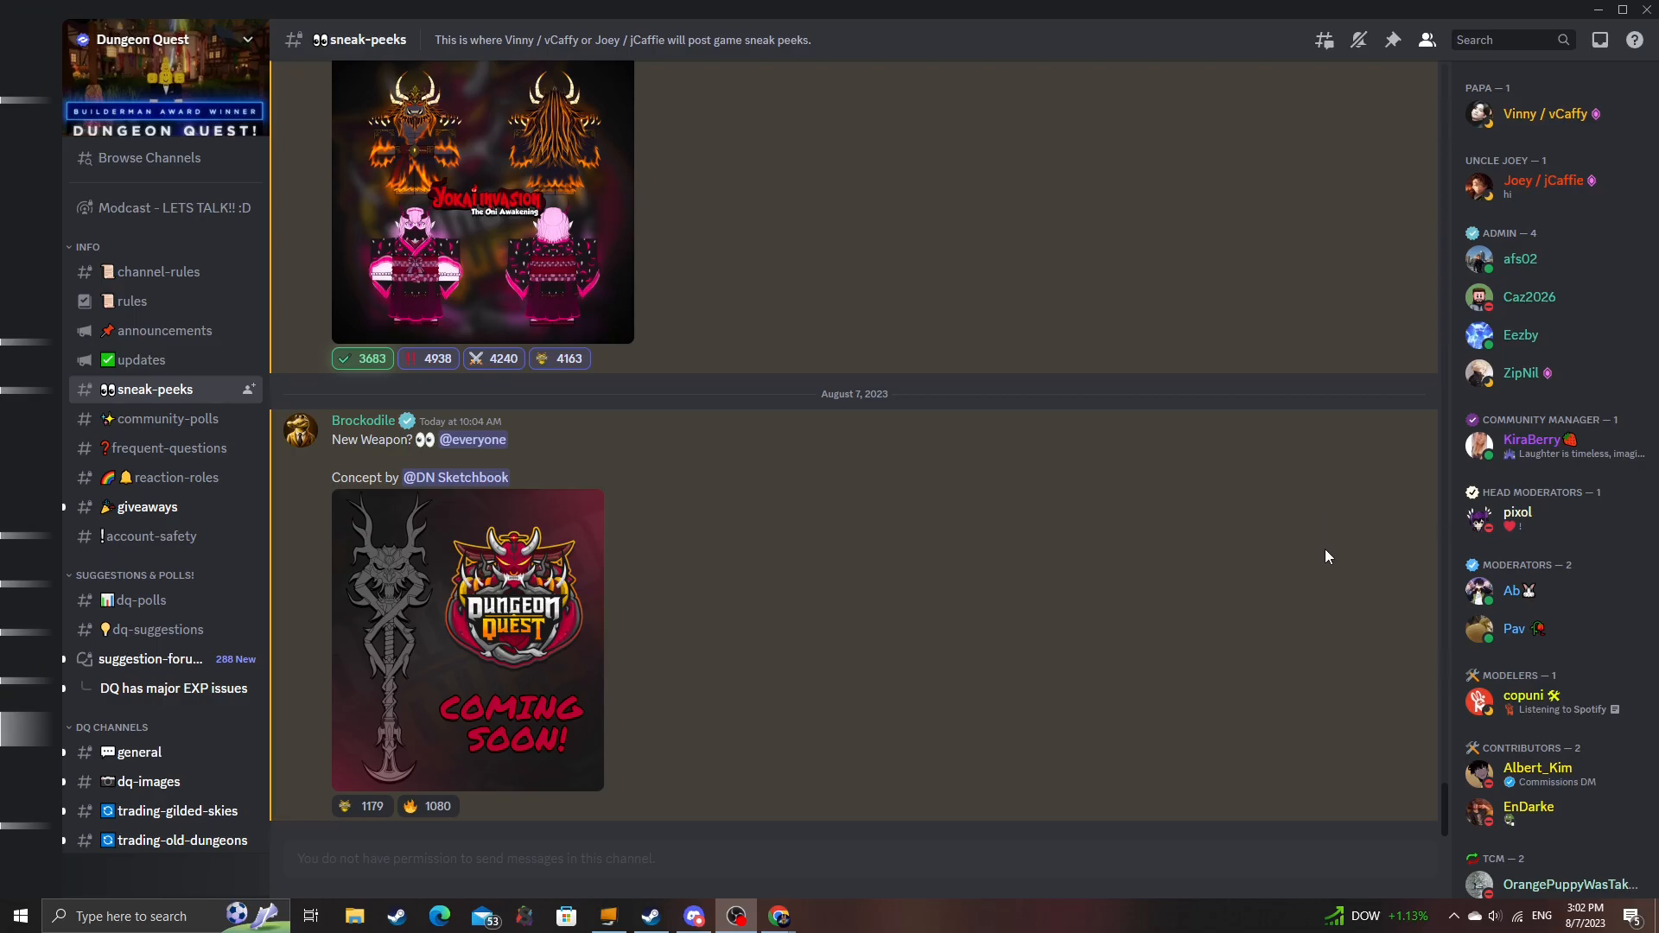
pyautogui.moveTo(1320, 569)
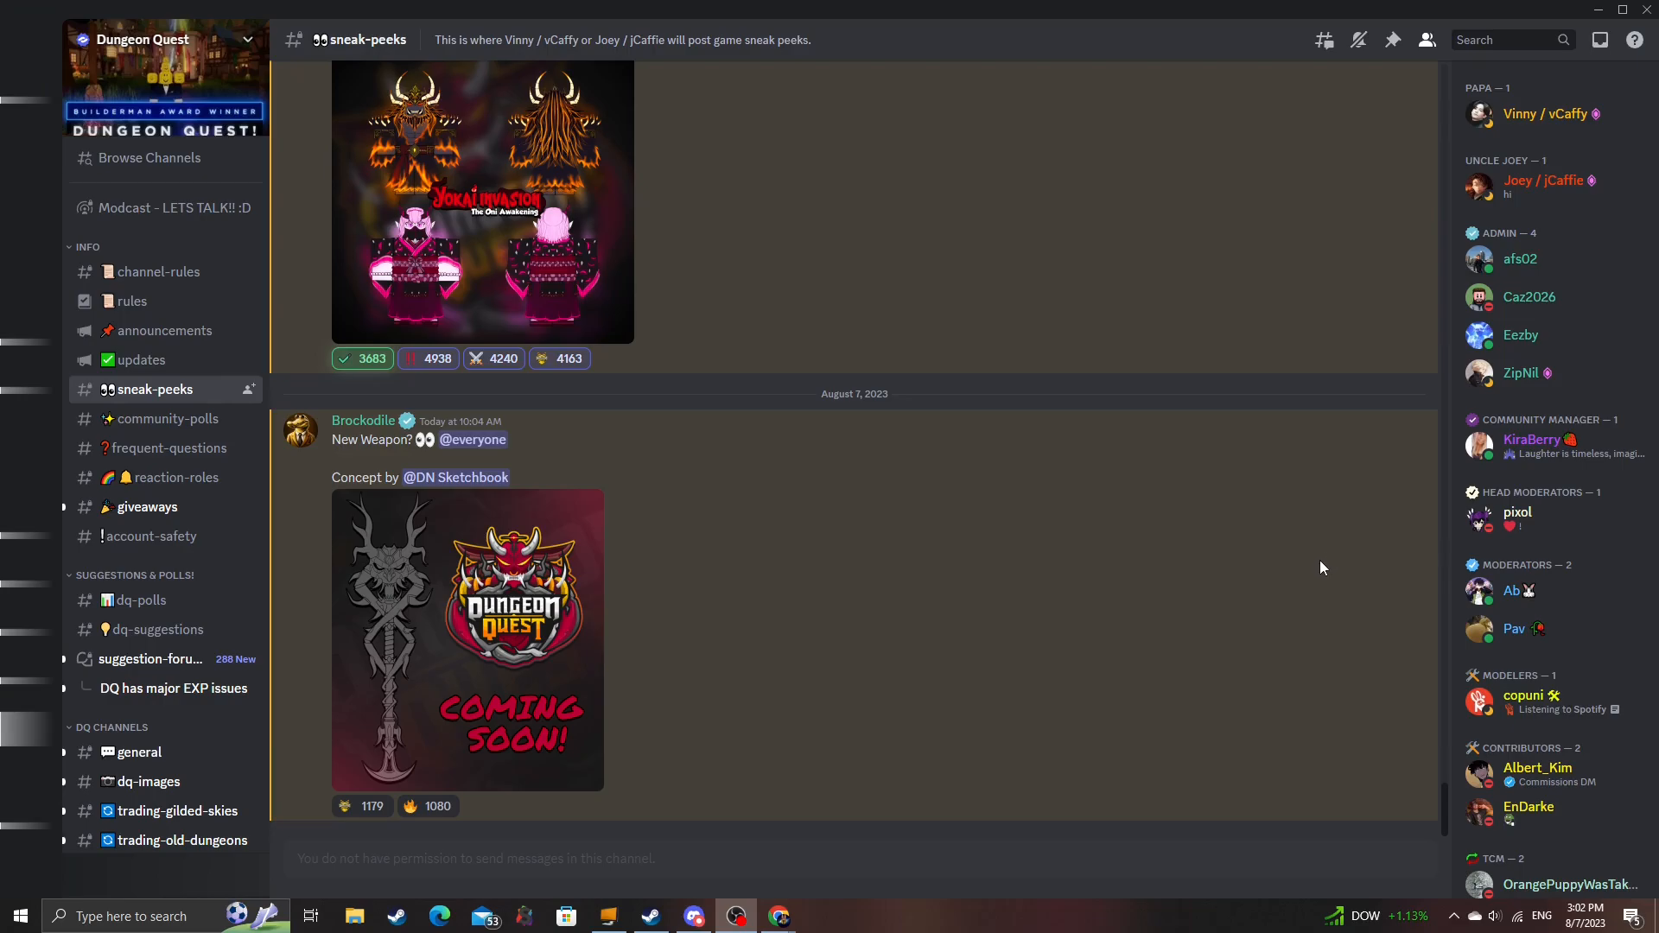
pyautogui.moveTo(1344, 617)
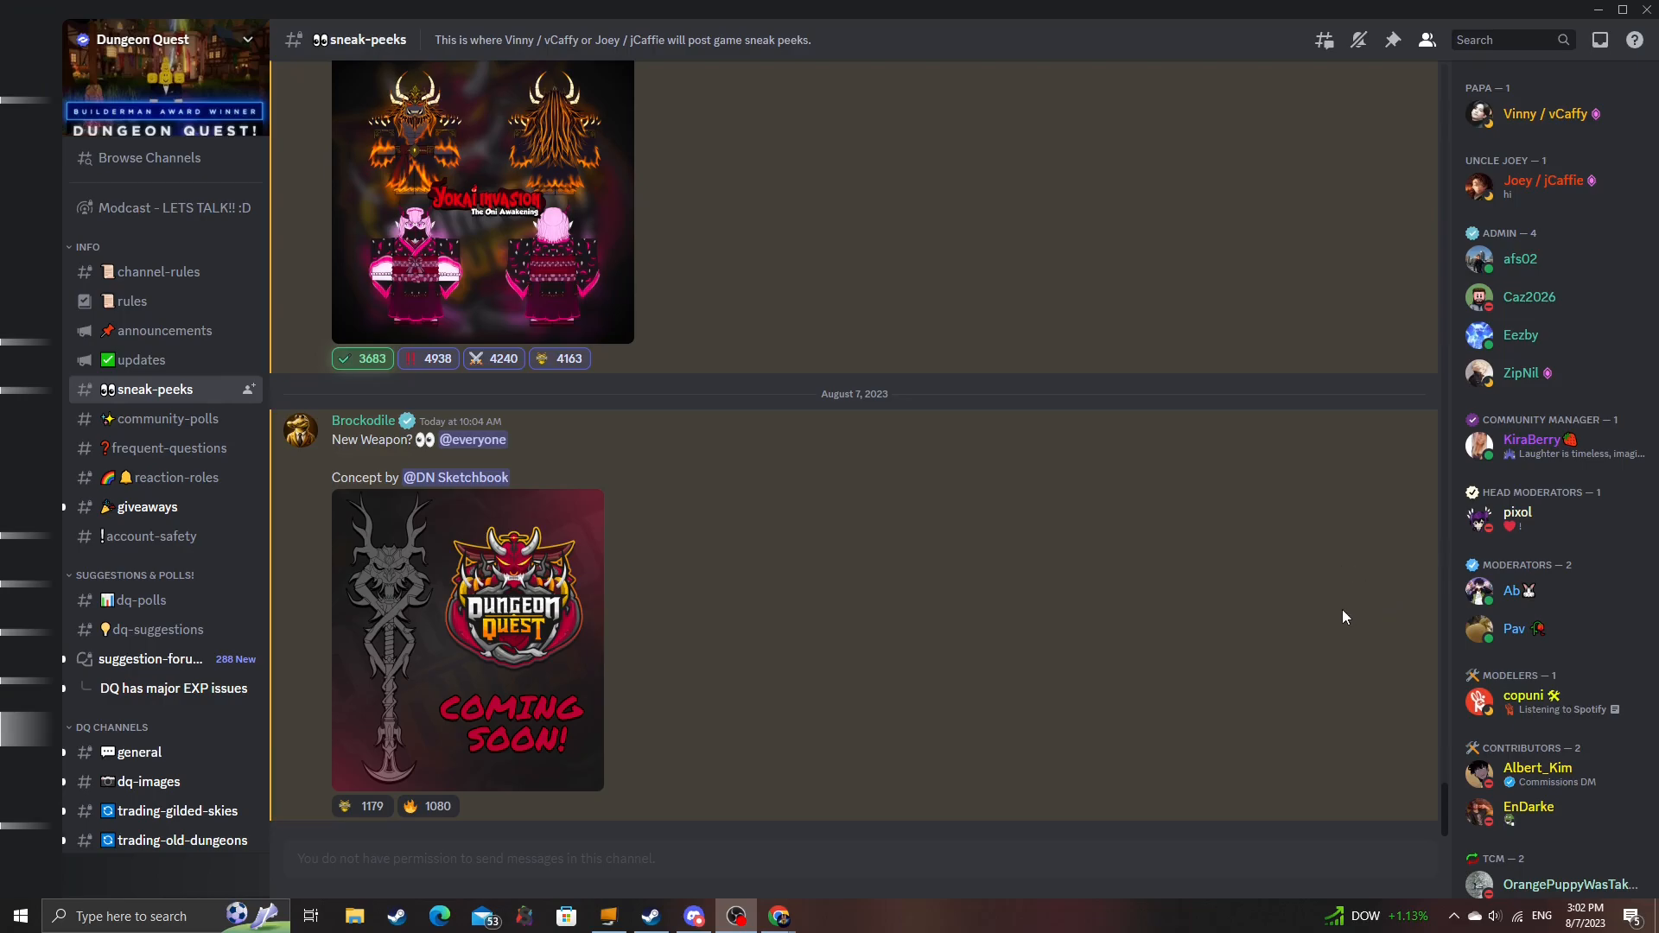
pyautogui.moveTo(1315, 611)
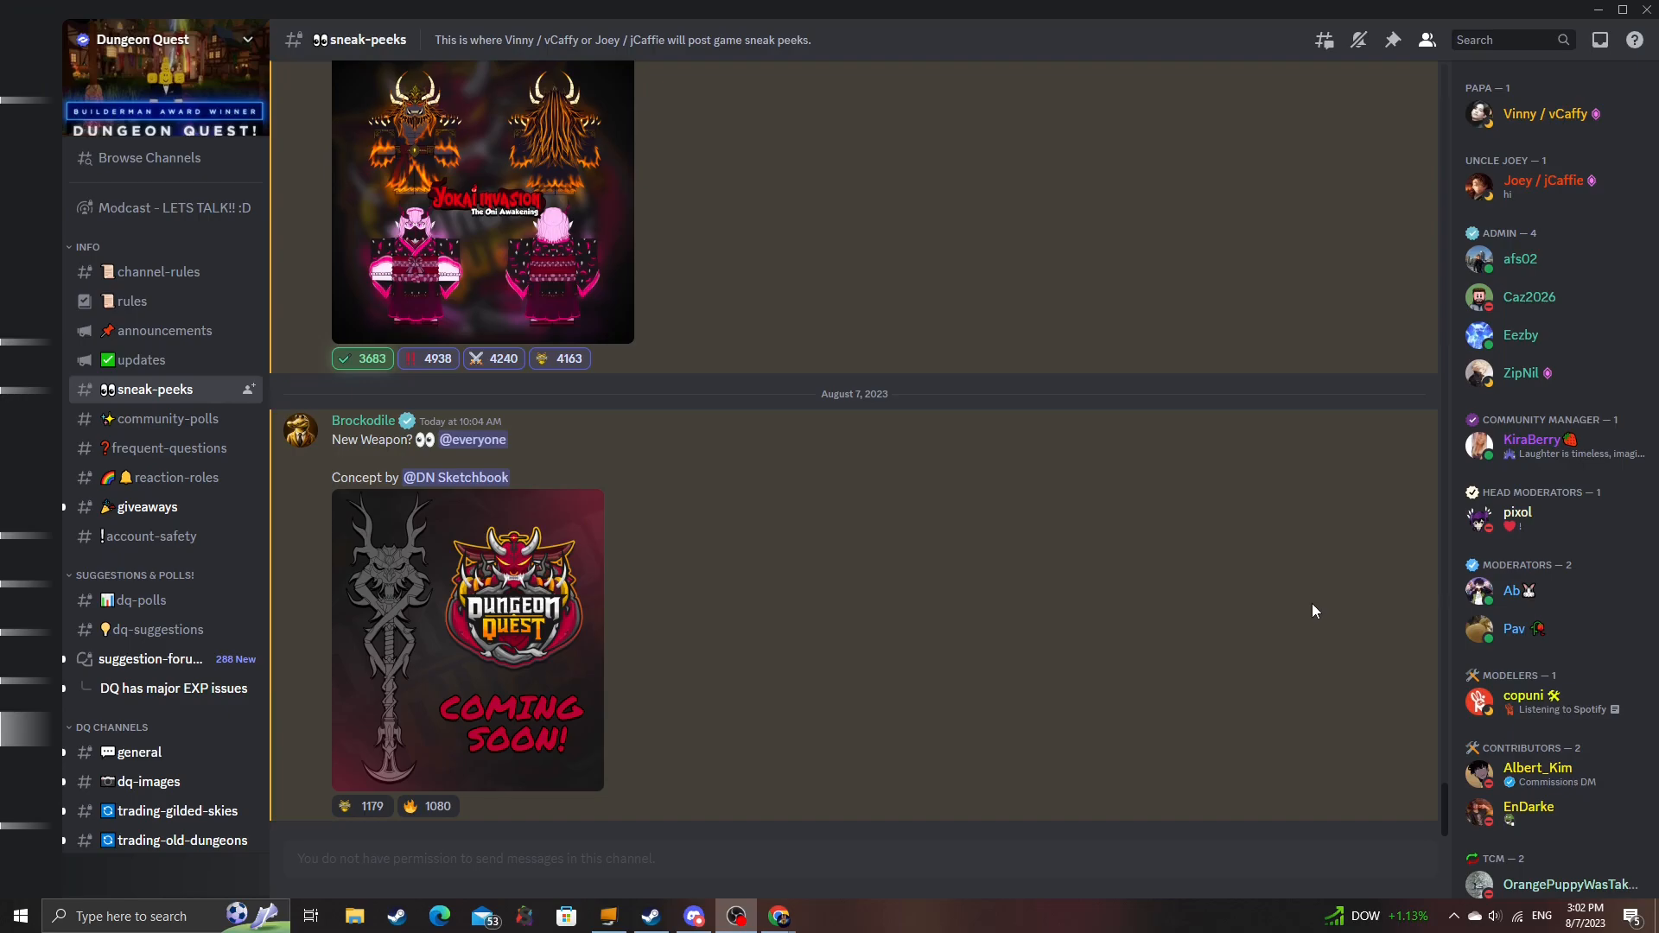
pyautogui.moveTo(1279, 588)
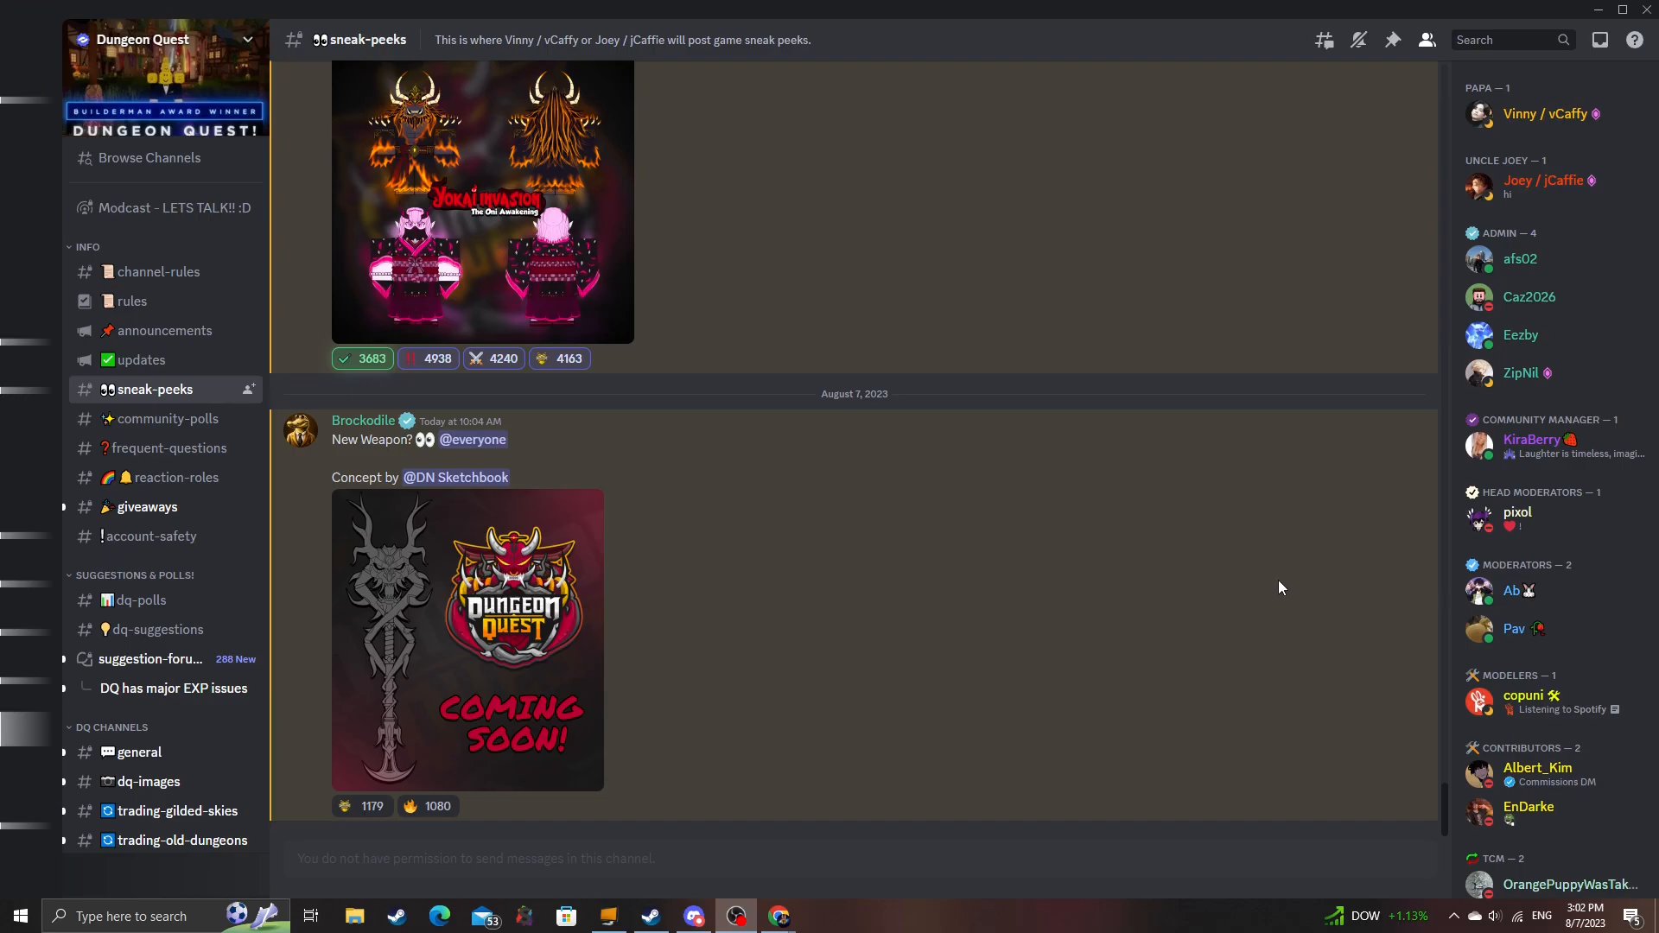
pyautogui.moveTo(1269, 598)
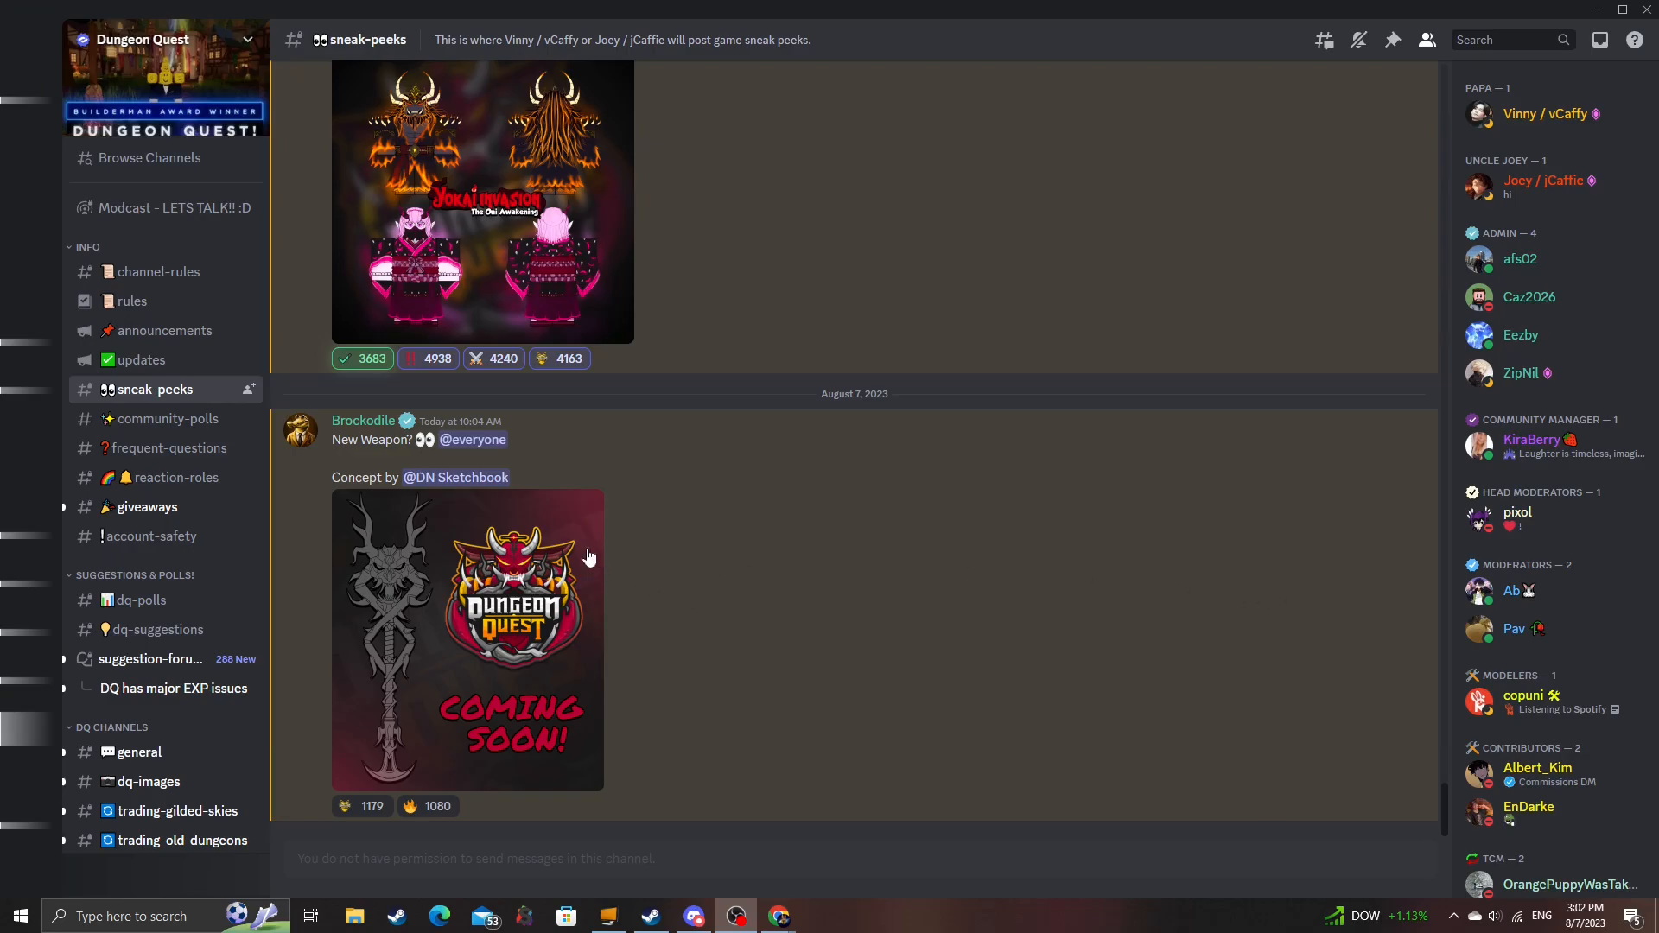
# Enlarge the COMING SOON staff weapon concept image in the image viewer
pyautogui.click(467, 641)
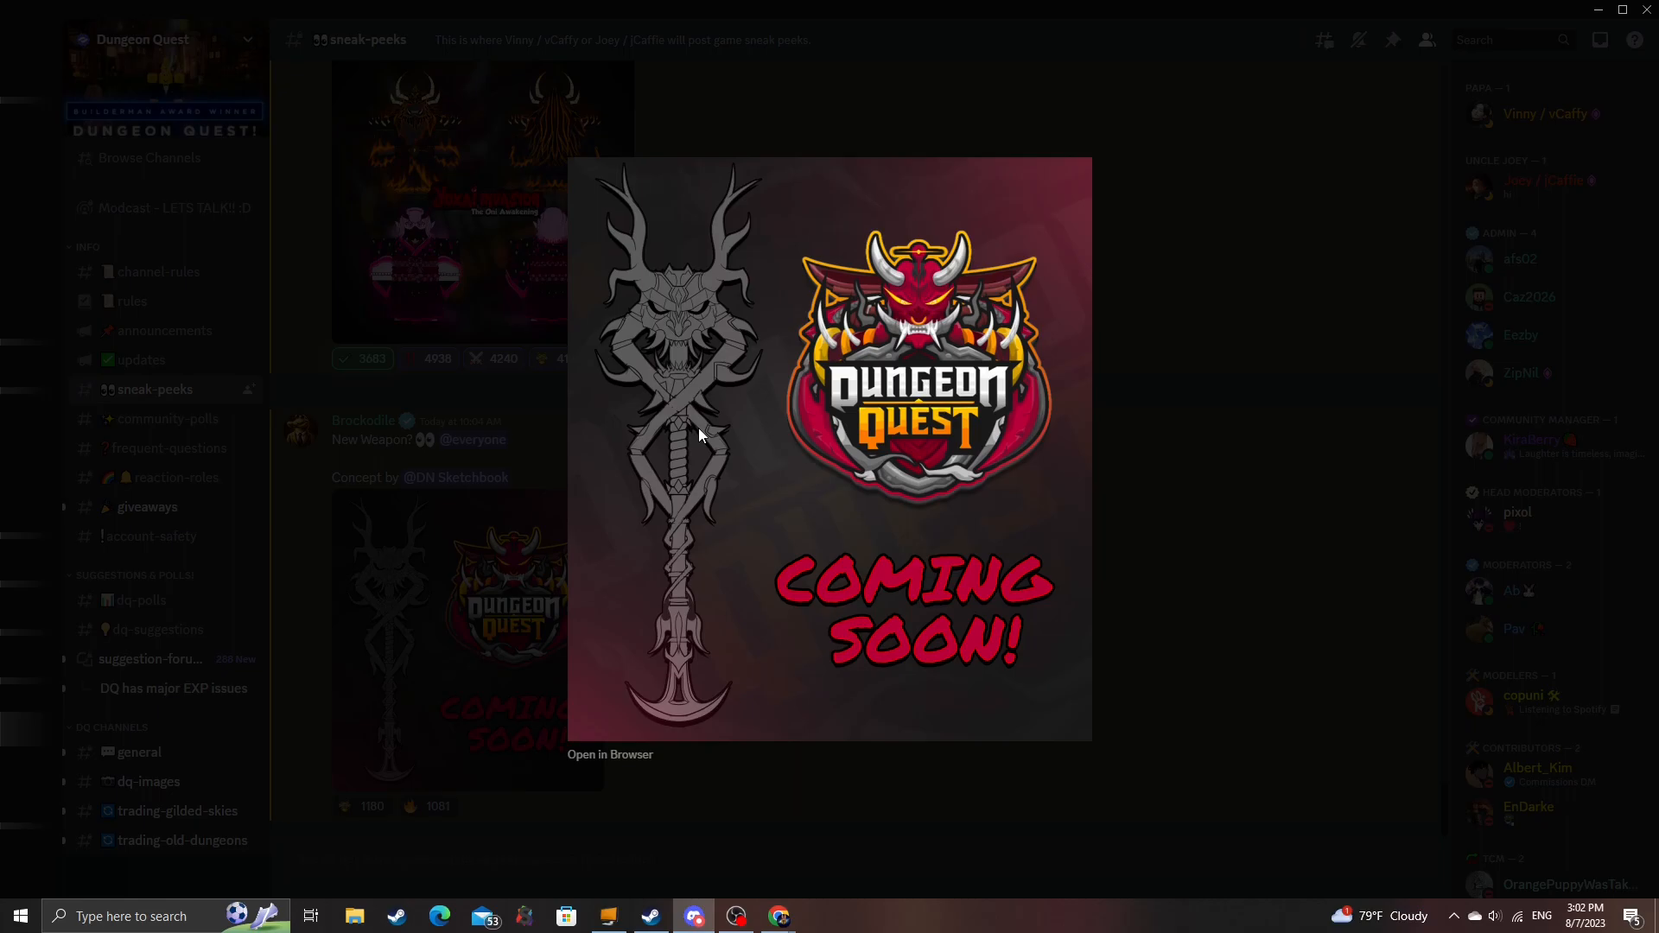
pyautogui.moveTo(685, 429)
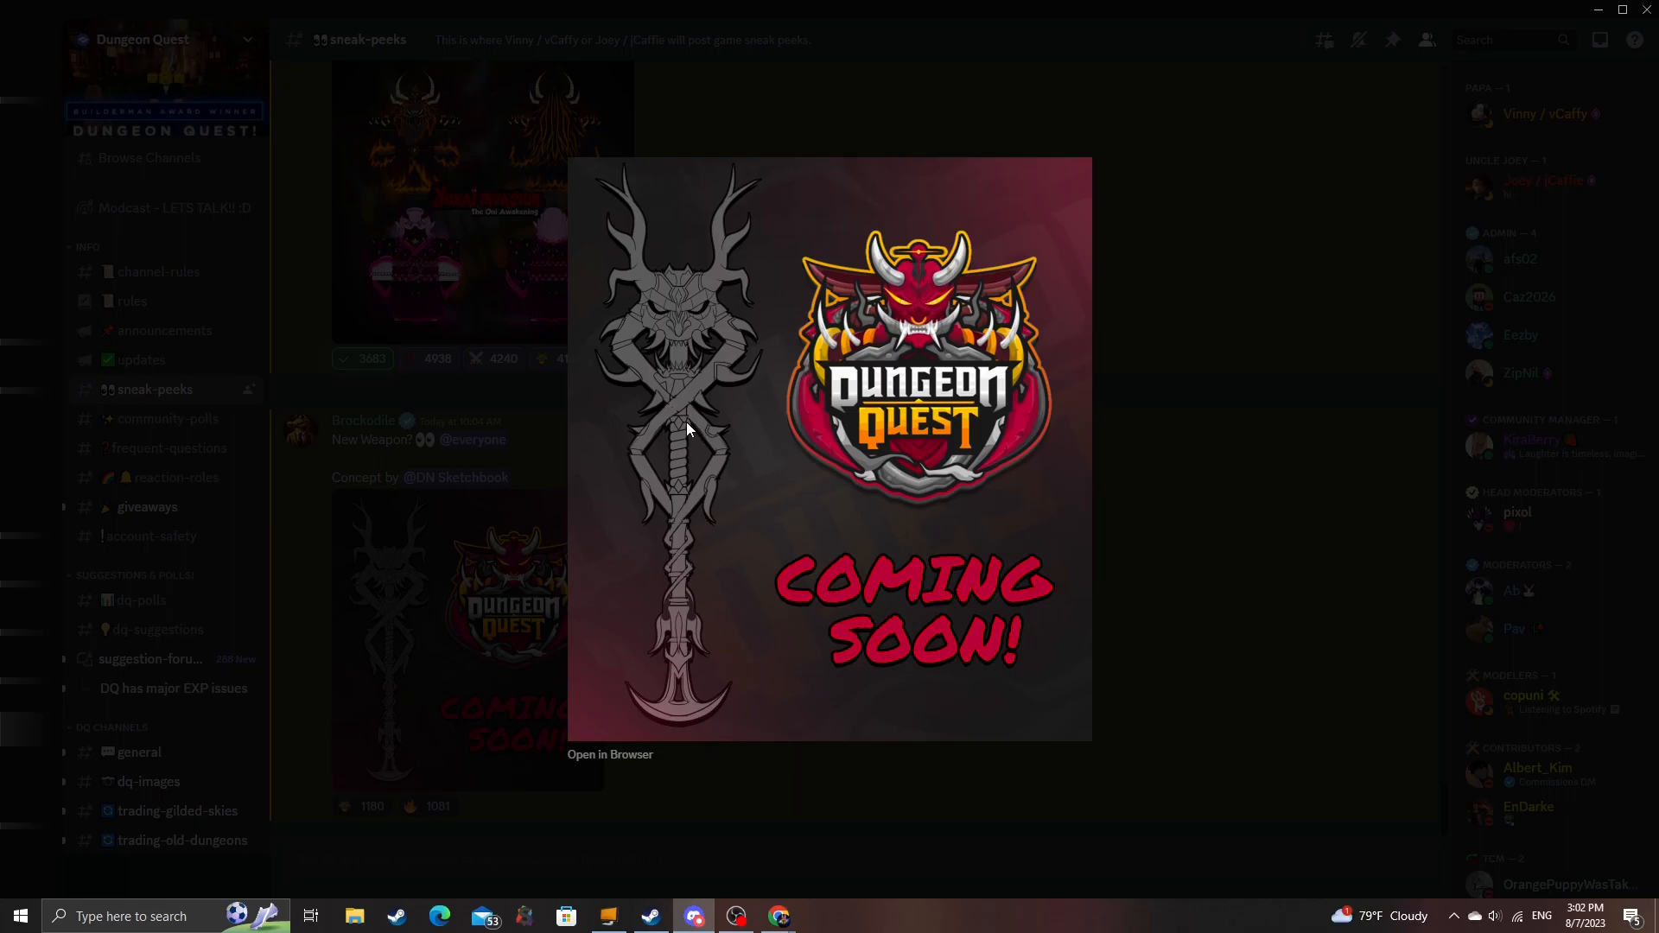
pyautogui.moveTo(678, 435)
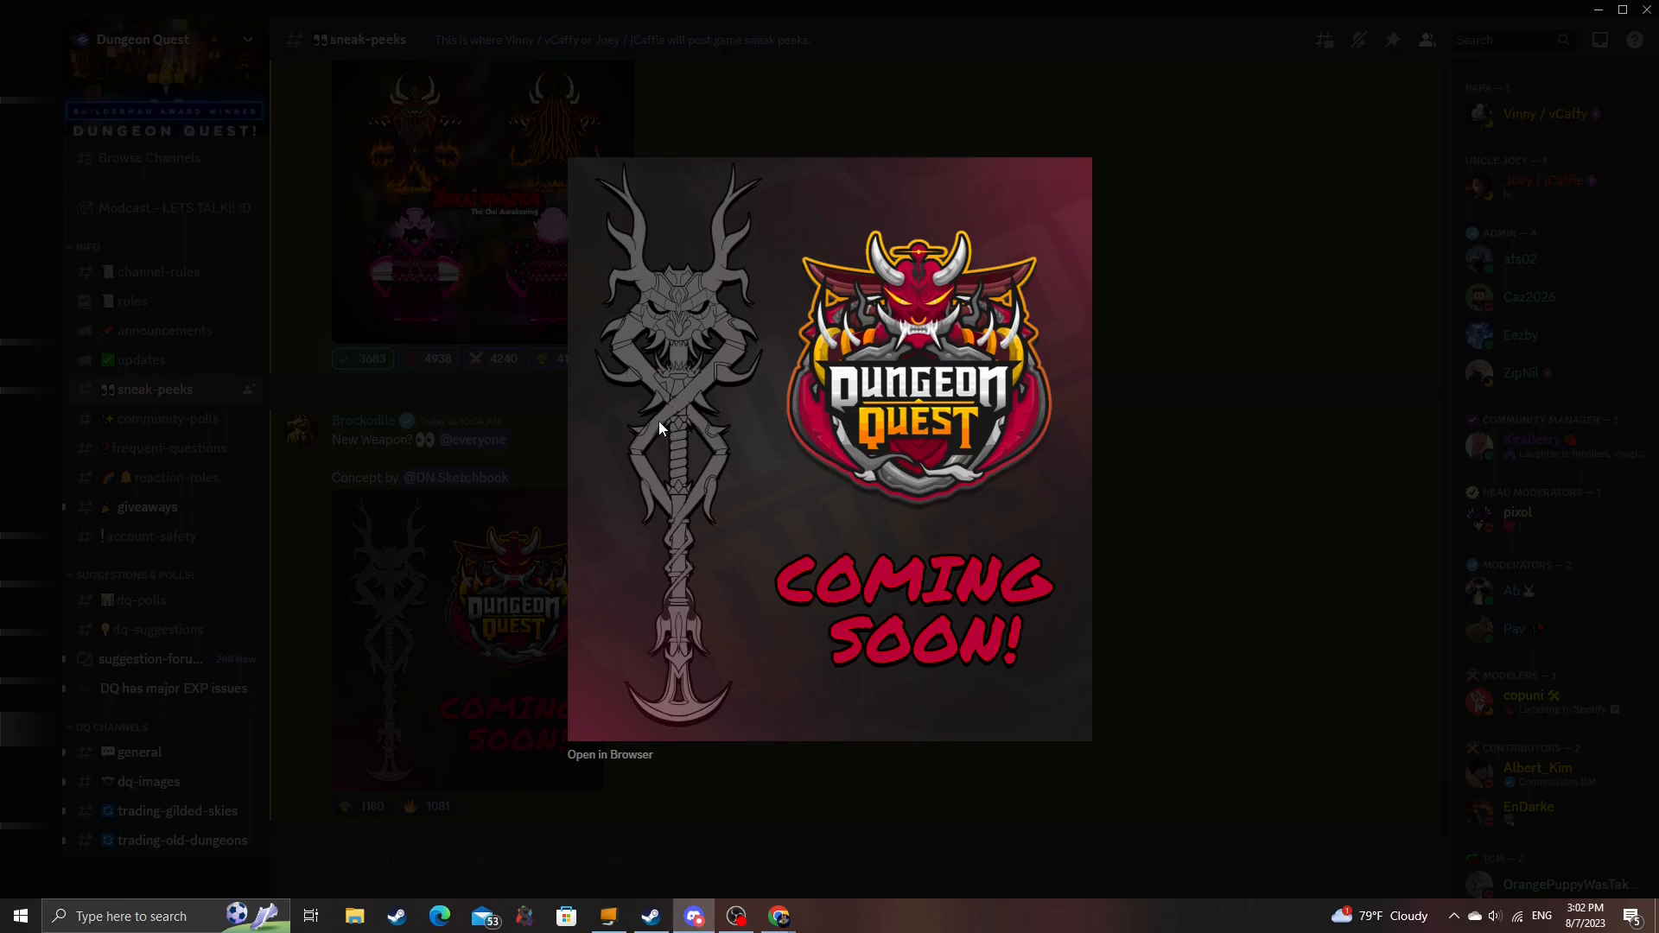
pyautogui.moveTo(622, 448)
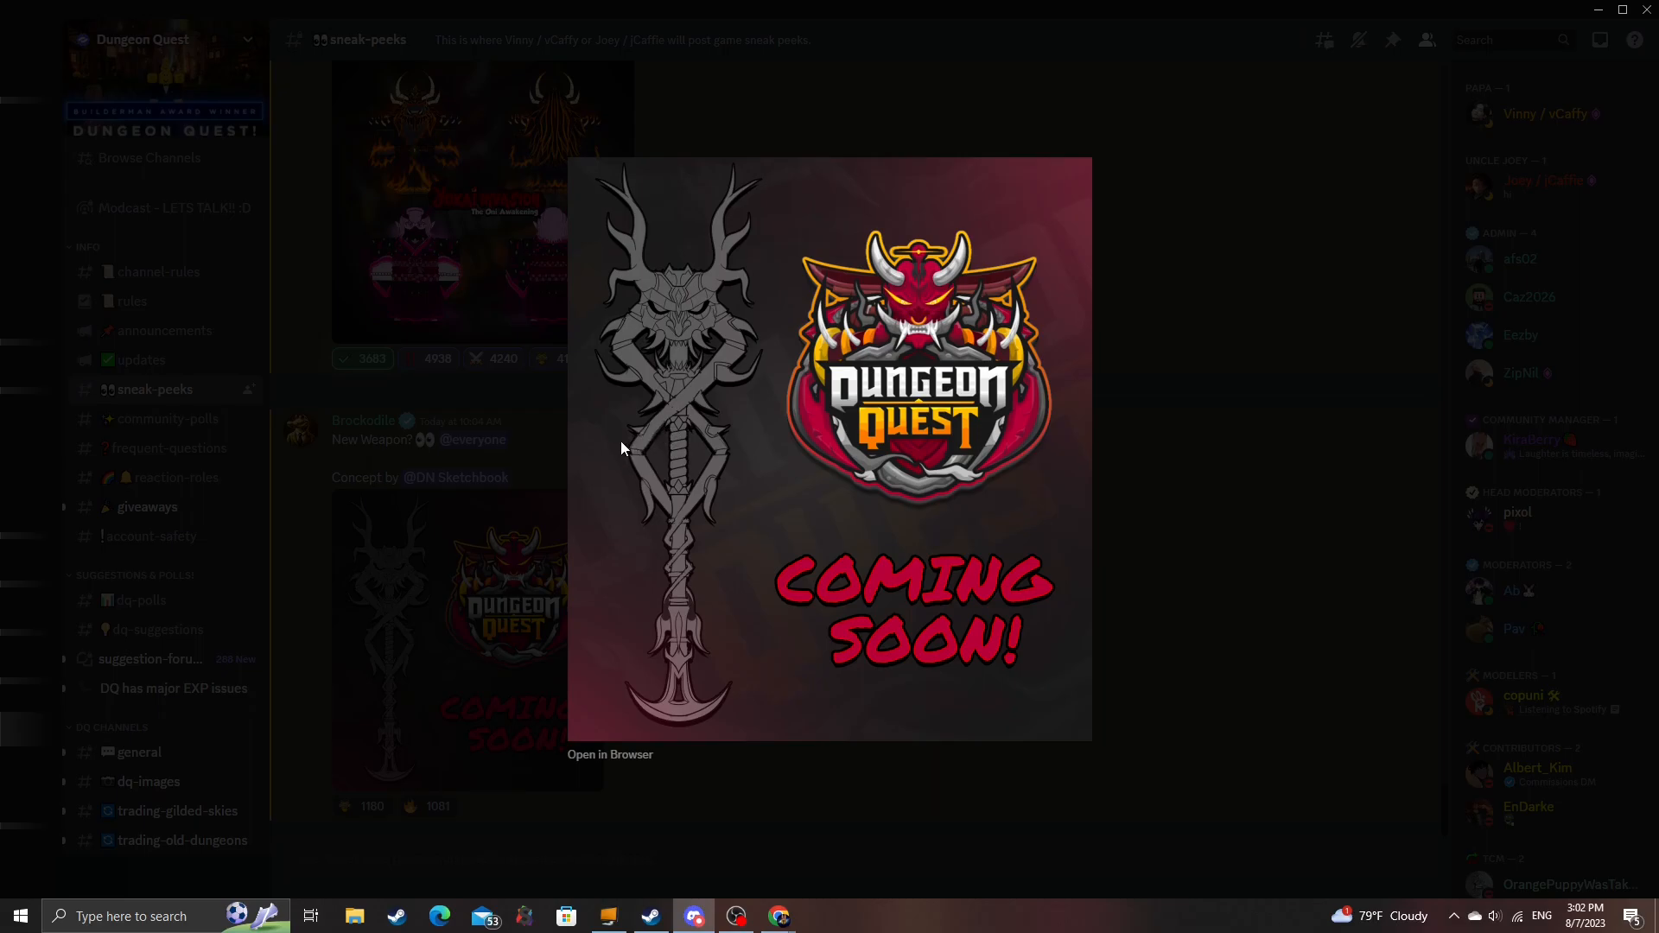
pyautogui.moveTo(630, 432)
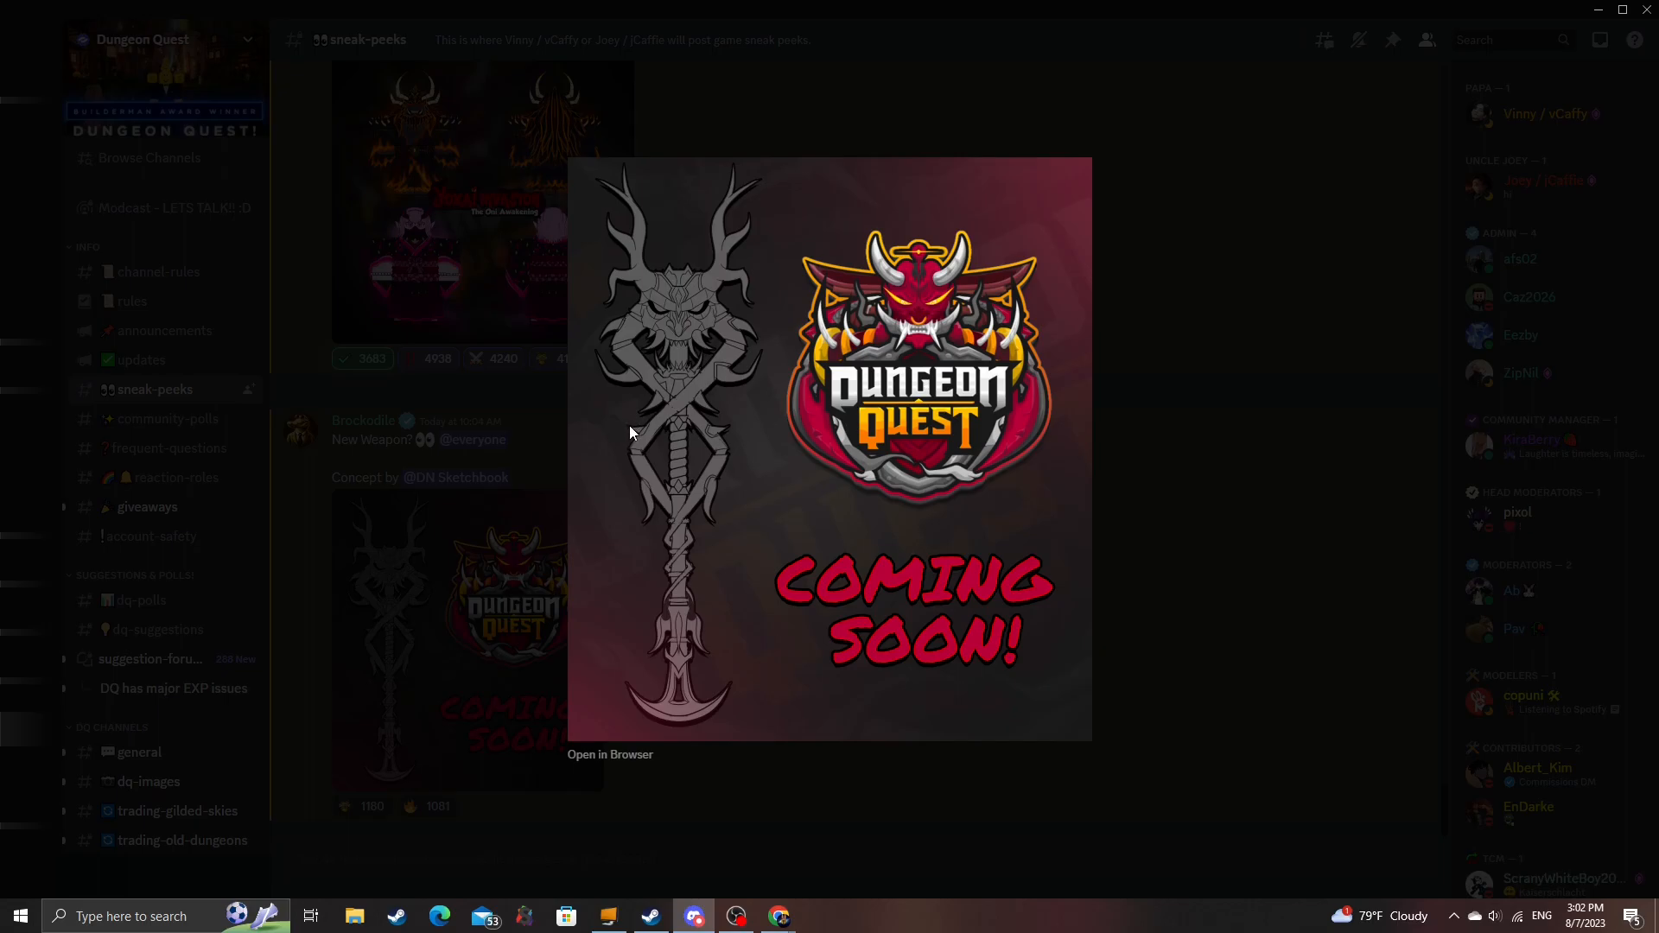
pyautogui.moveTo(628, 432)
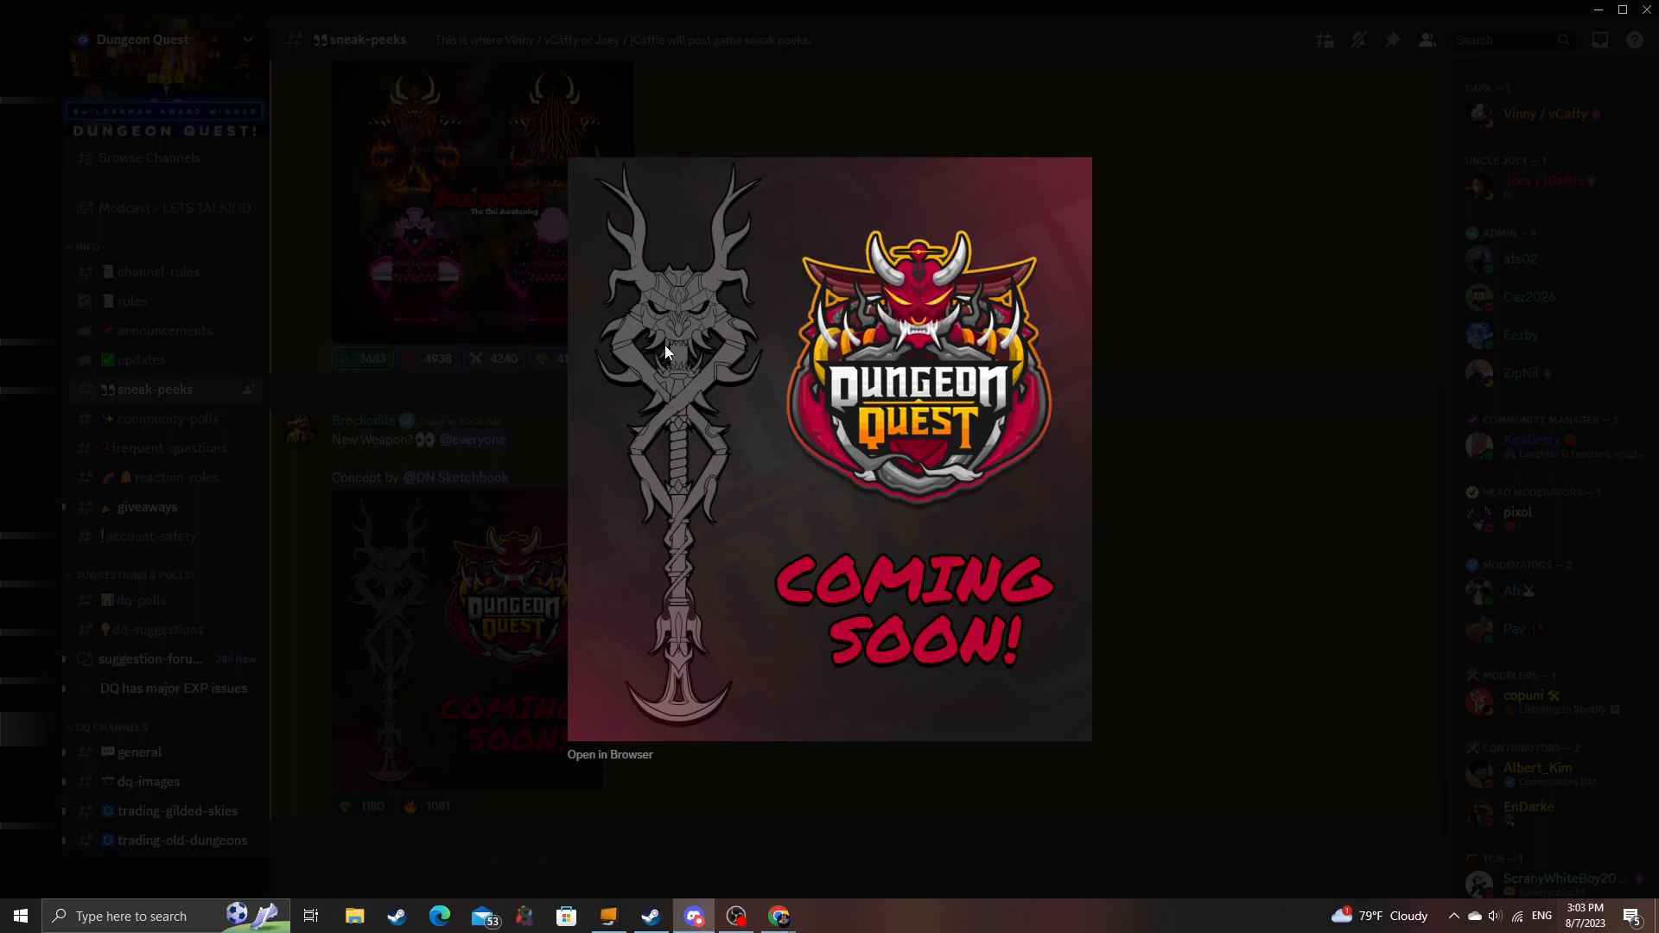
pyautogui.moveTo(711, 352)
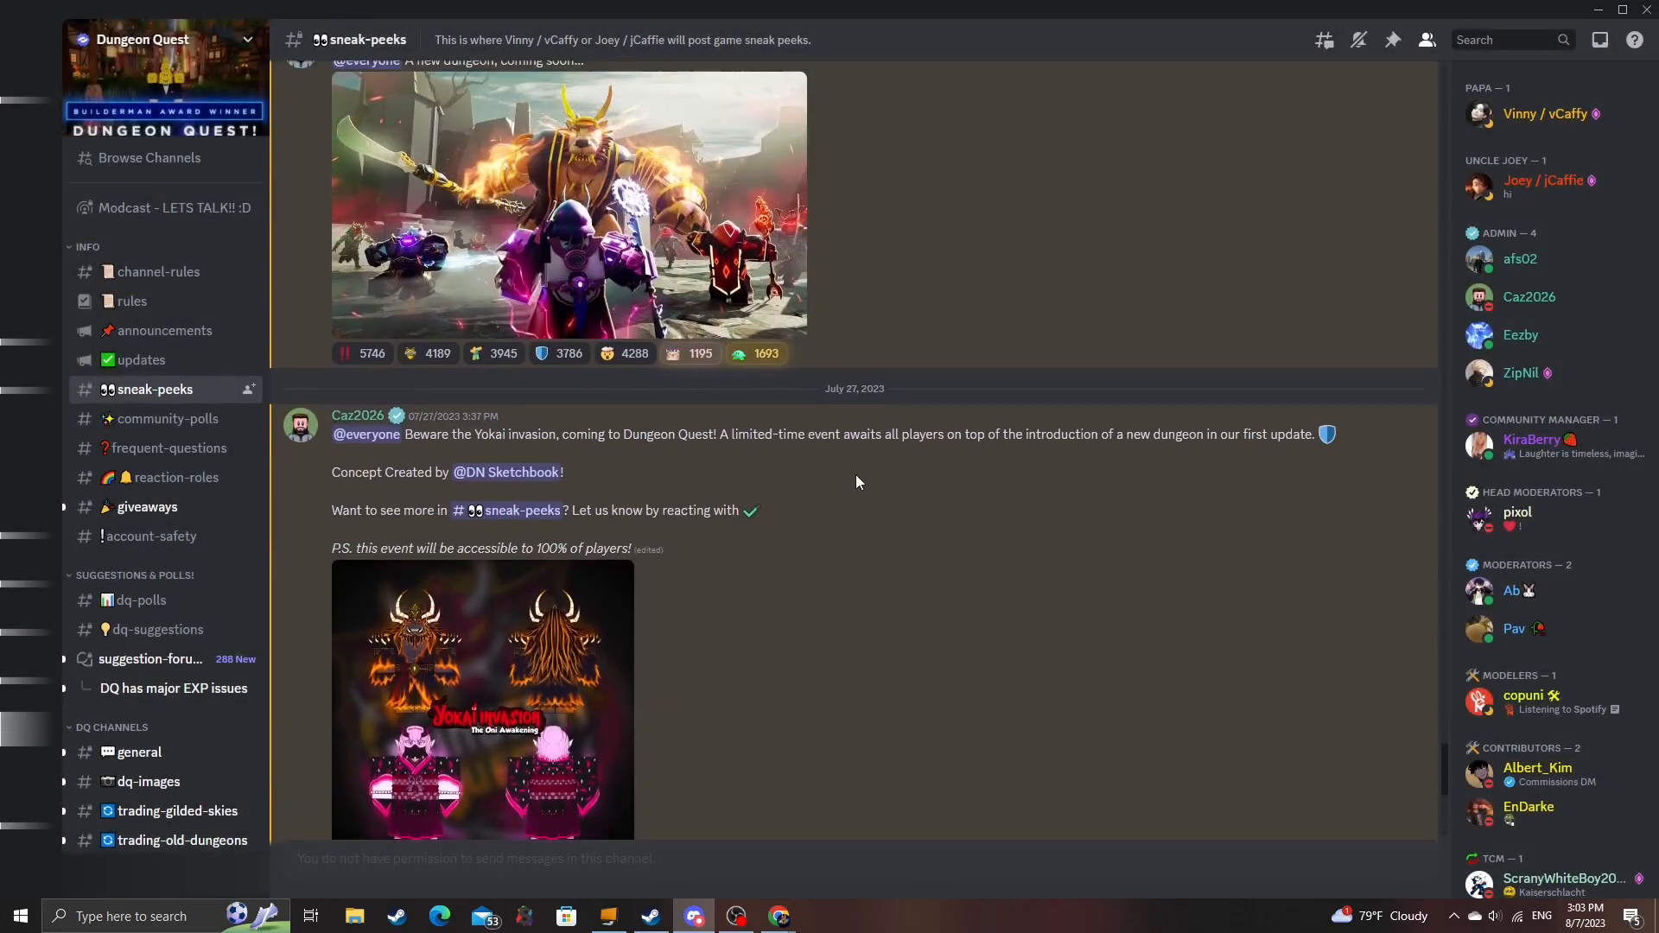
# Enlarge the July new-dungeon artwork showing warriors in a ruined arena
pyautogui.click(569, 207)
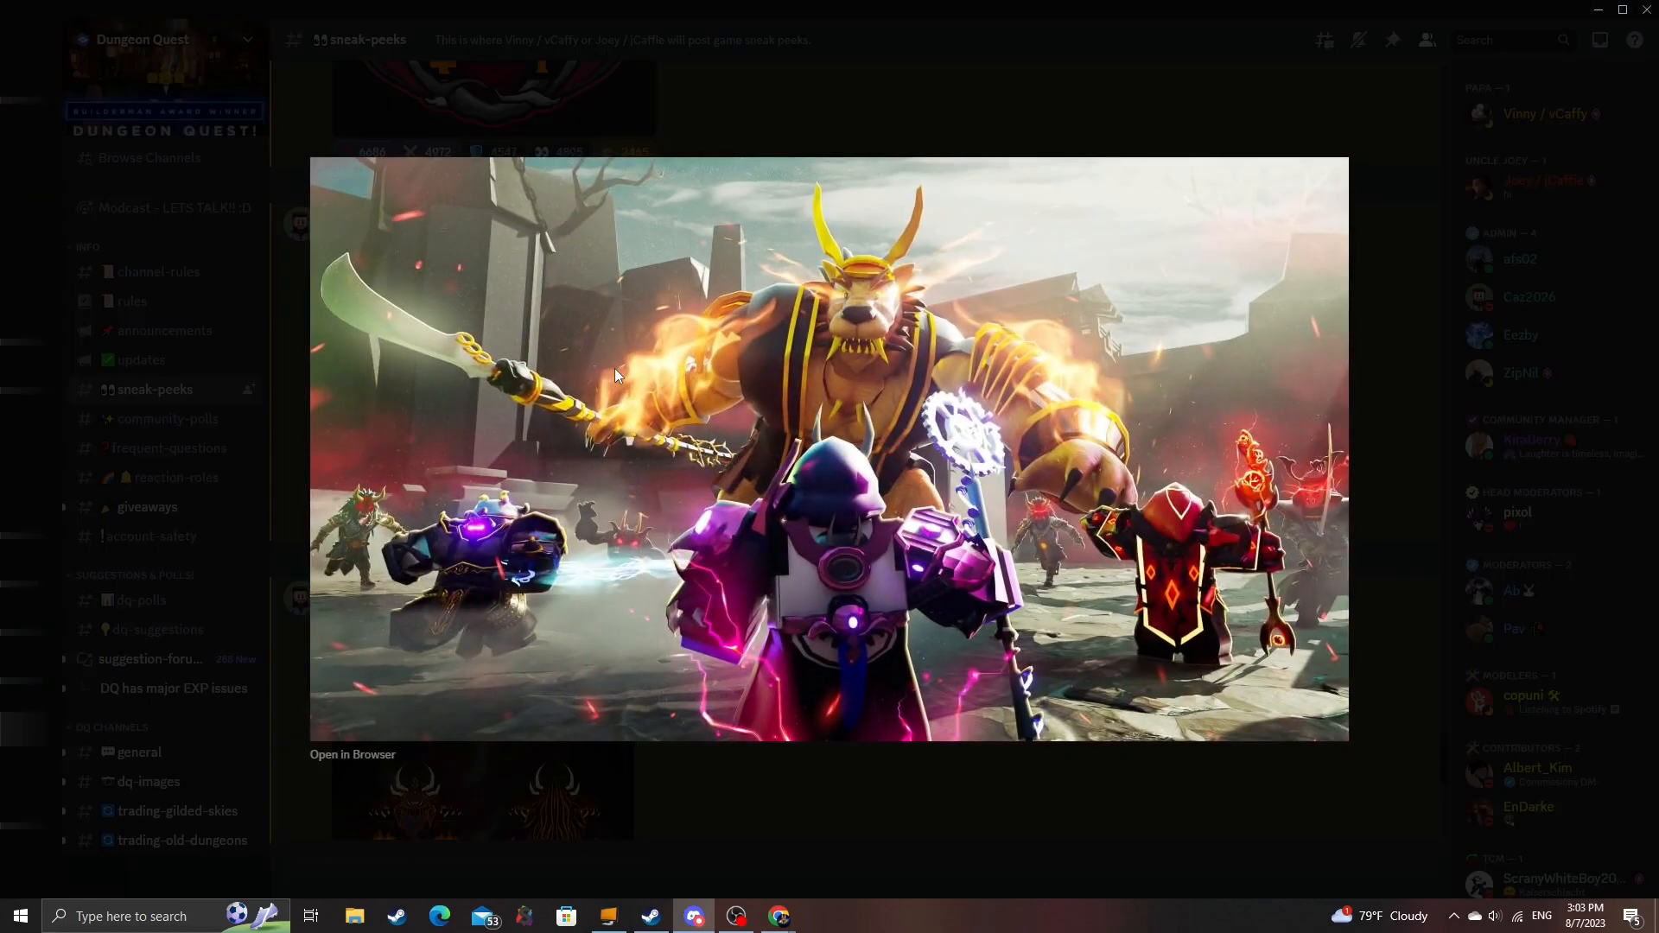
pyautogui.moveTo(855, 355)
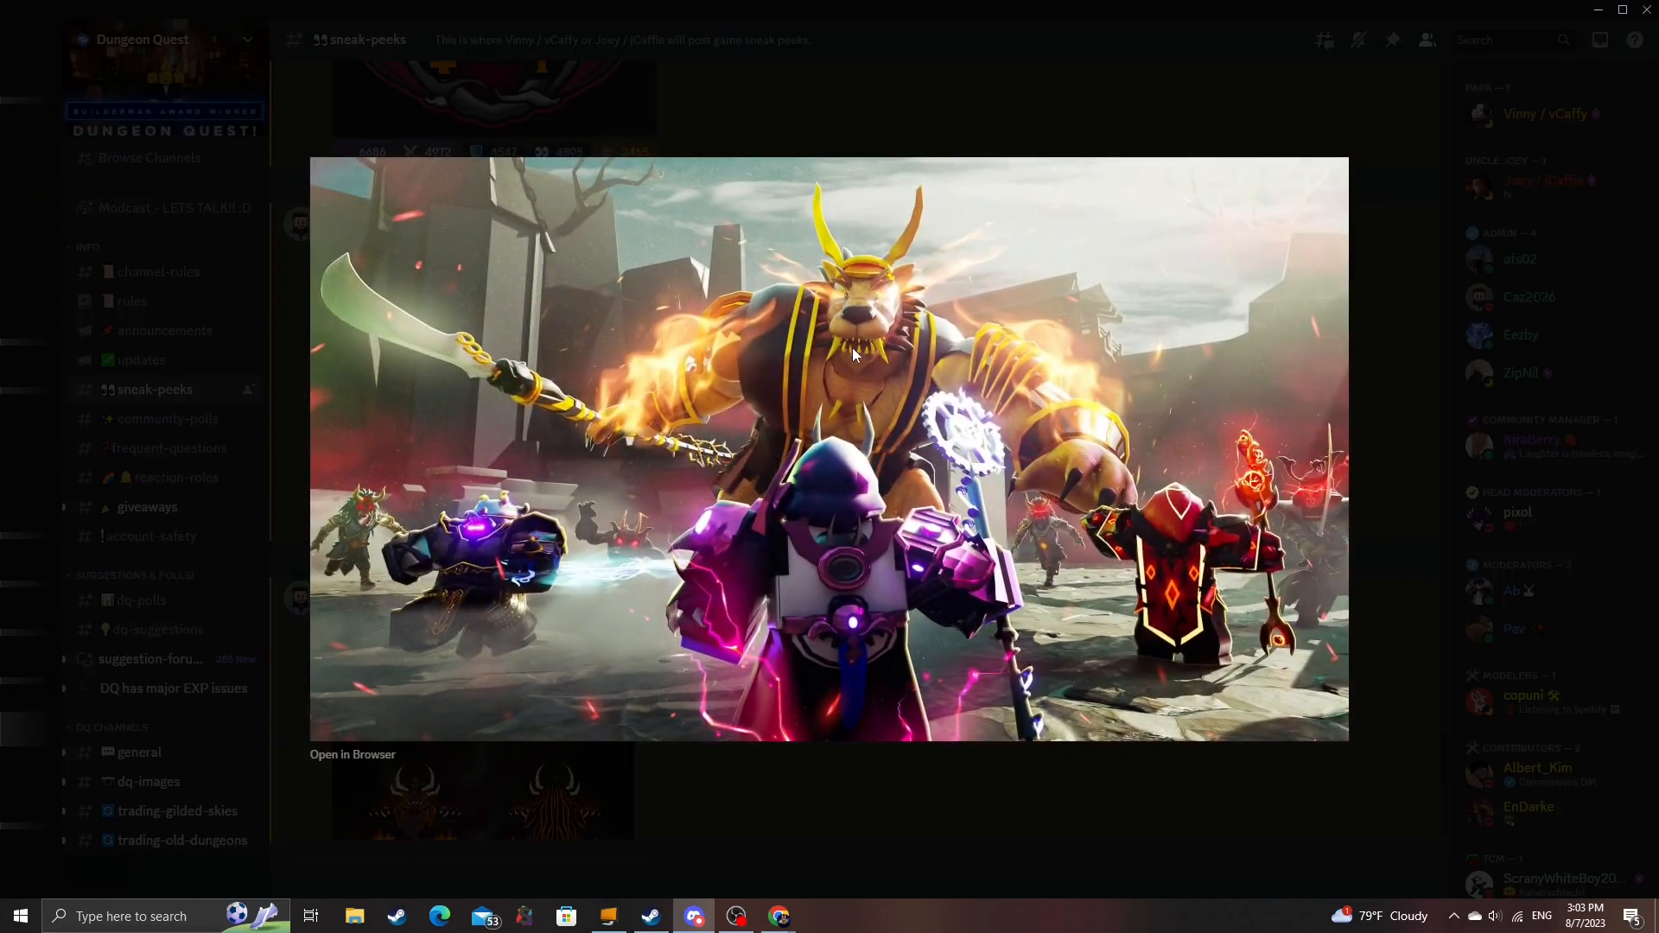
pyautogui.moveTo(489, 392)
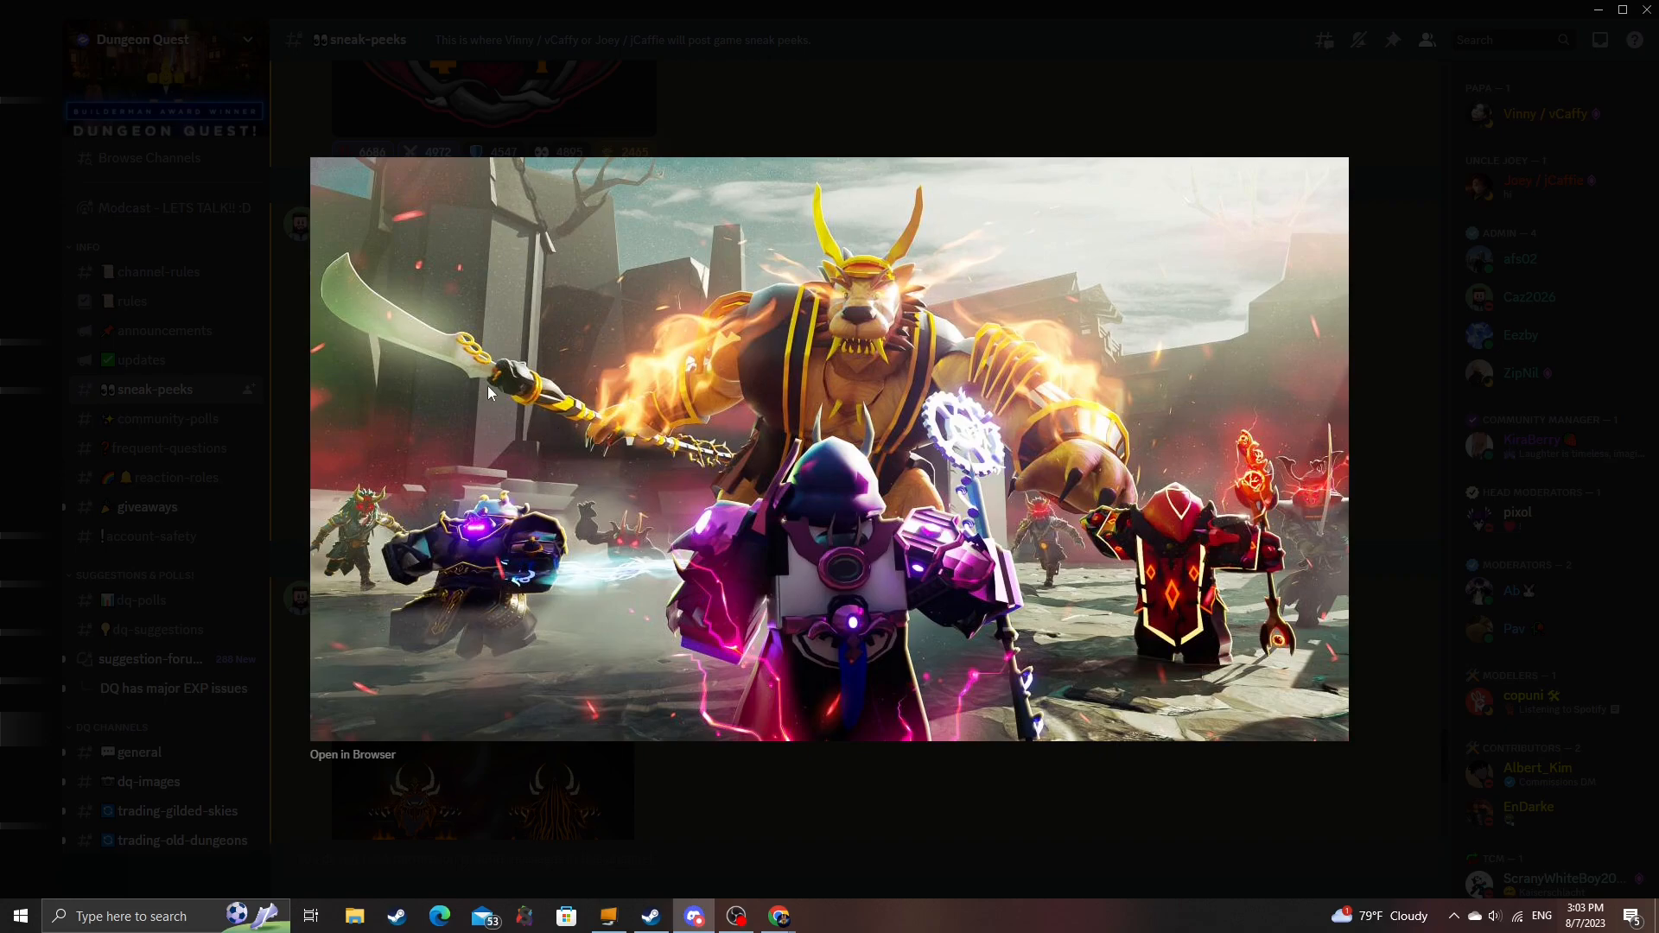
pyautogui.moveTo(807, 414)
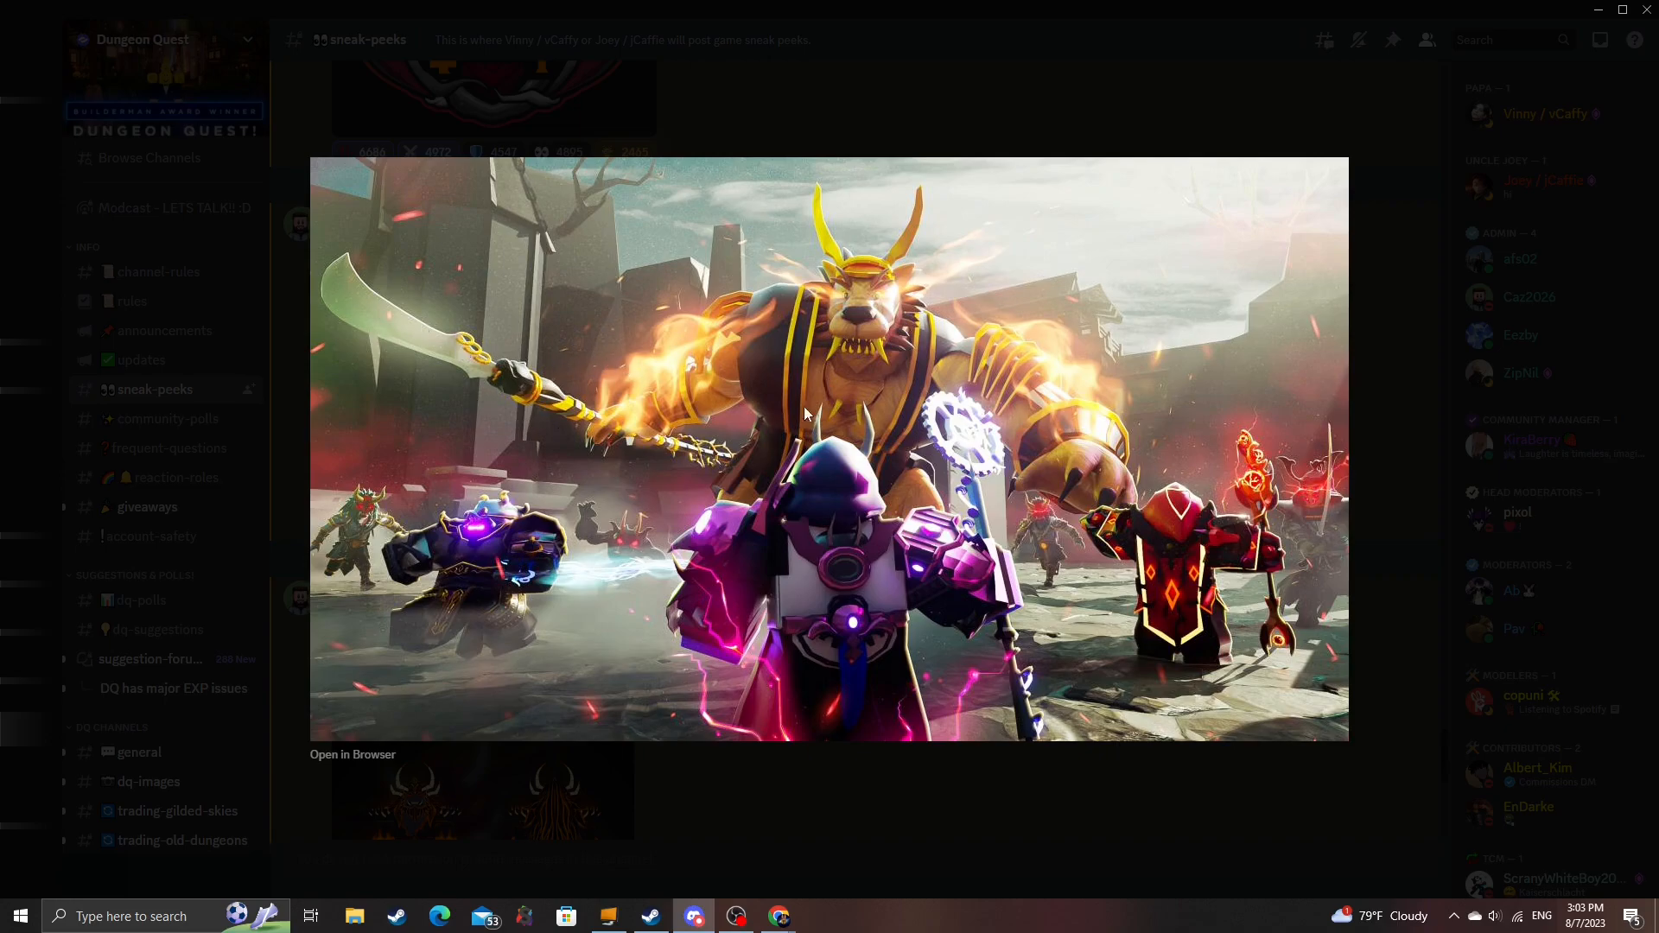
pyautogui.moveTo(831, 404)
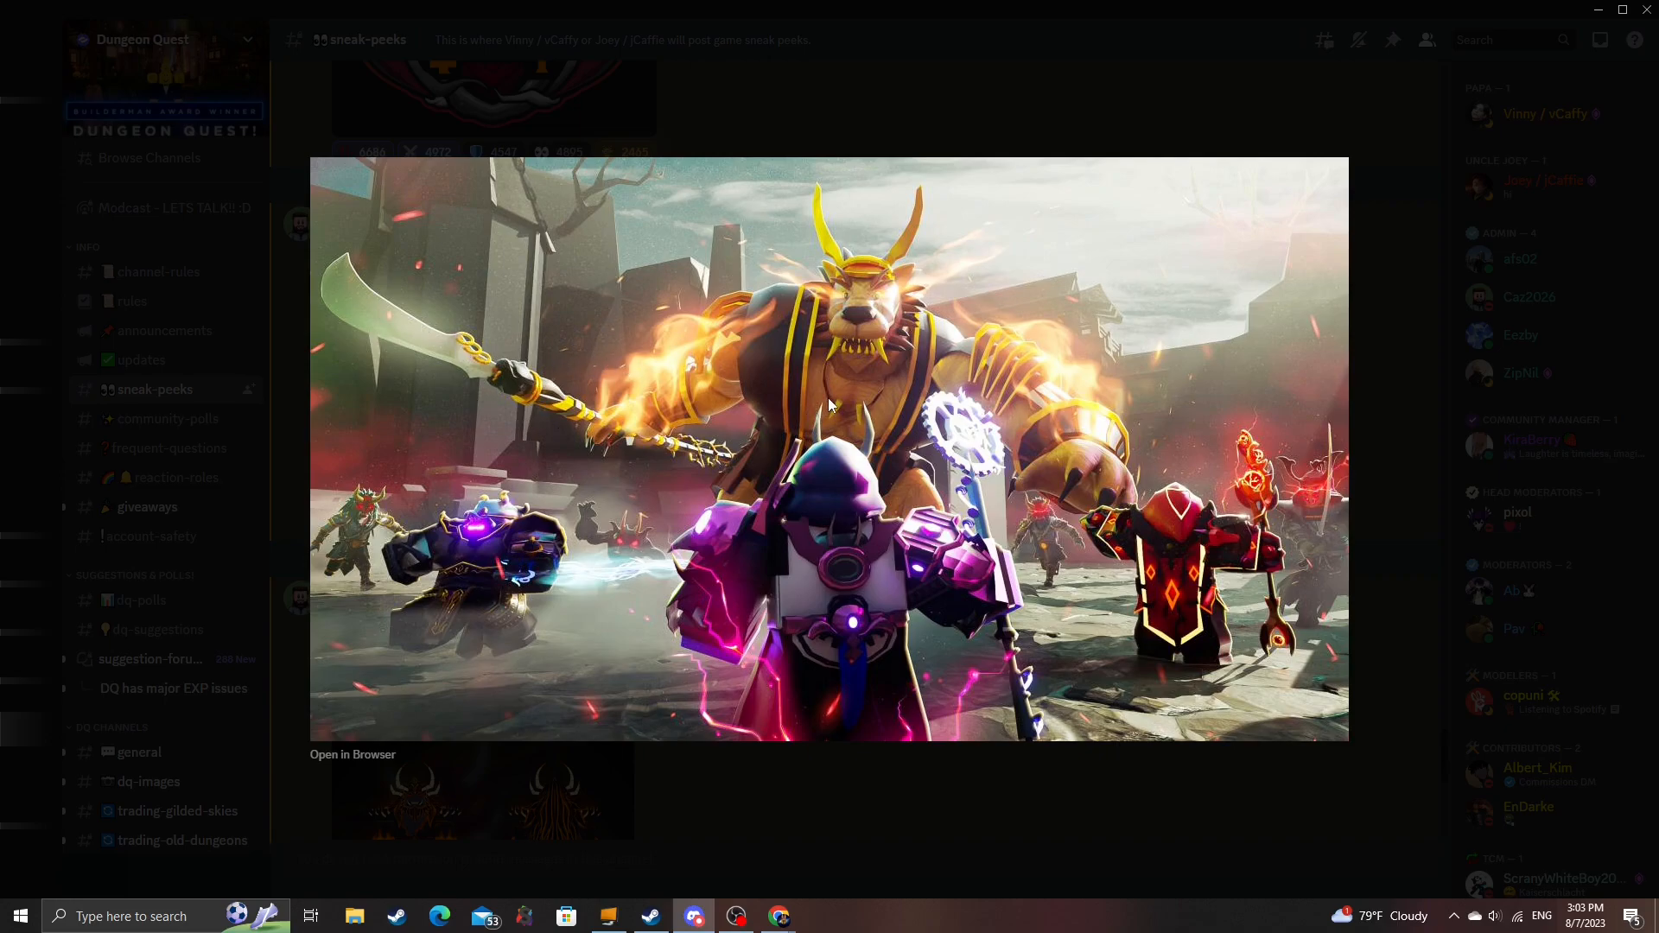
pyautogui.moveTo(852, 387)
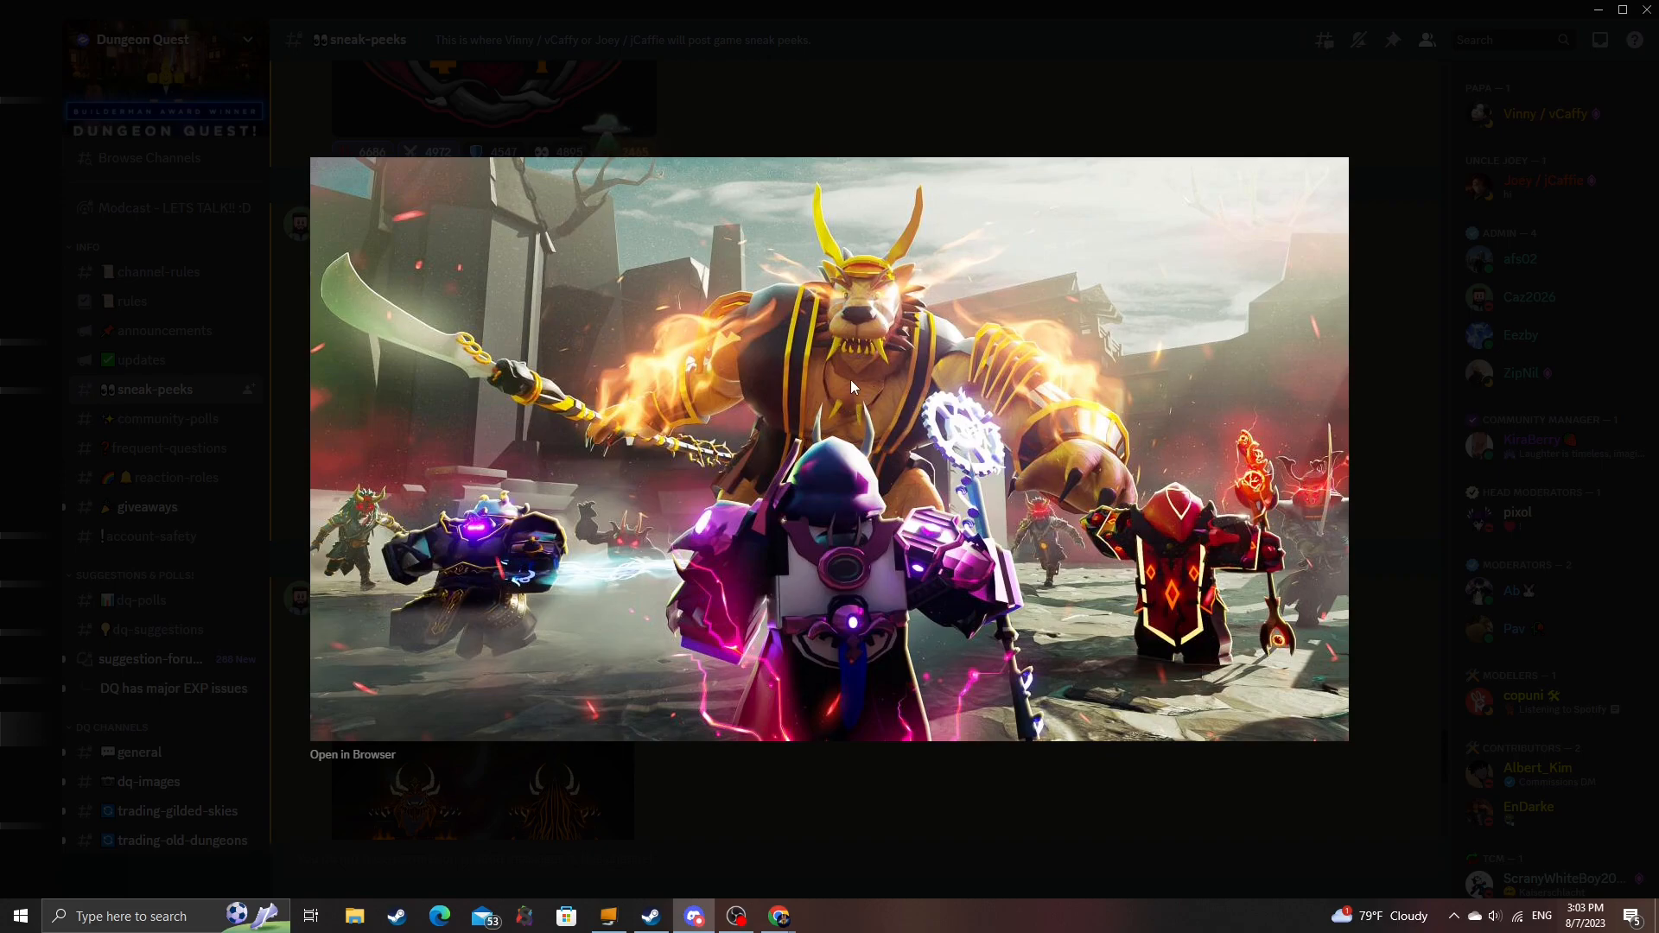
pyautogui.moveTo(857, 359)
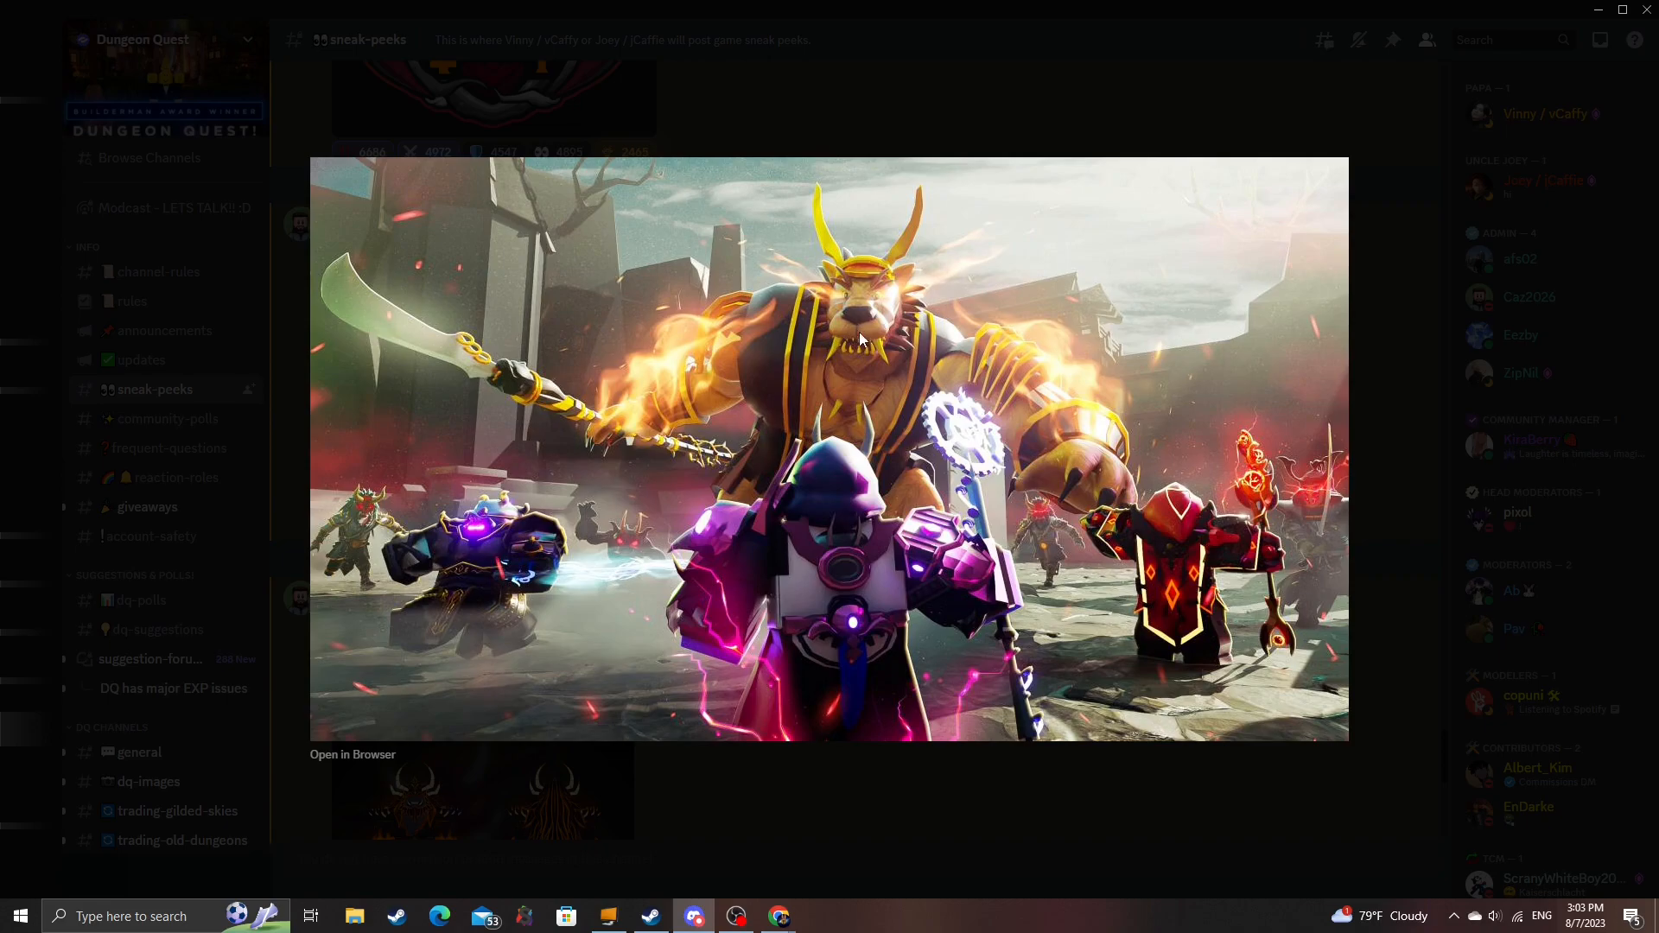
pyautogui.moveTo(921, 357)
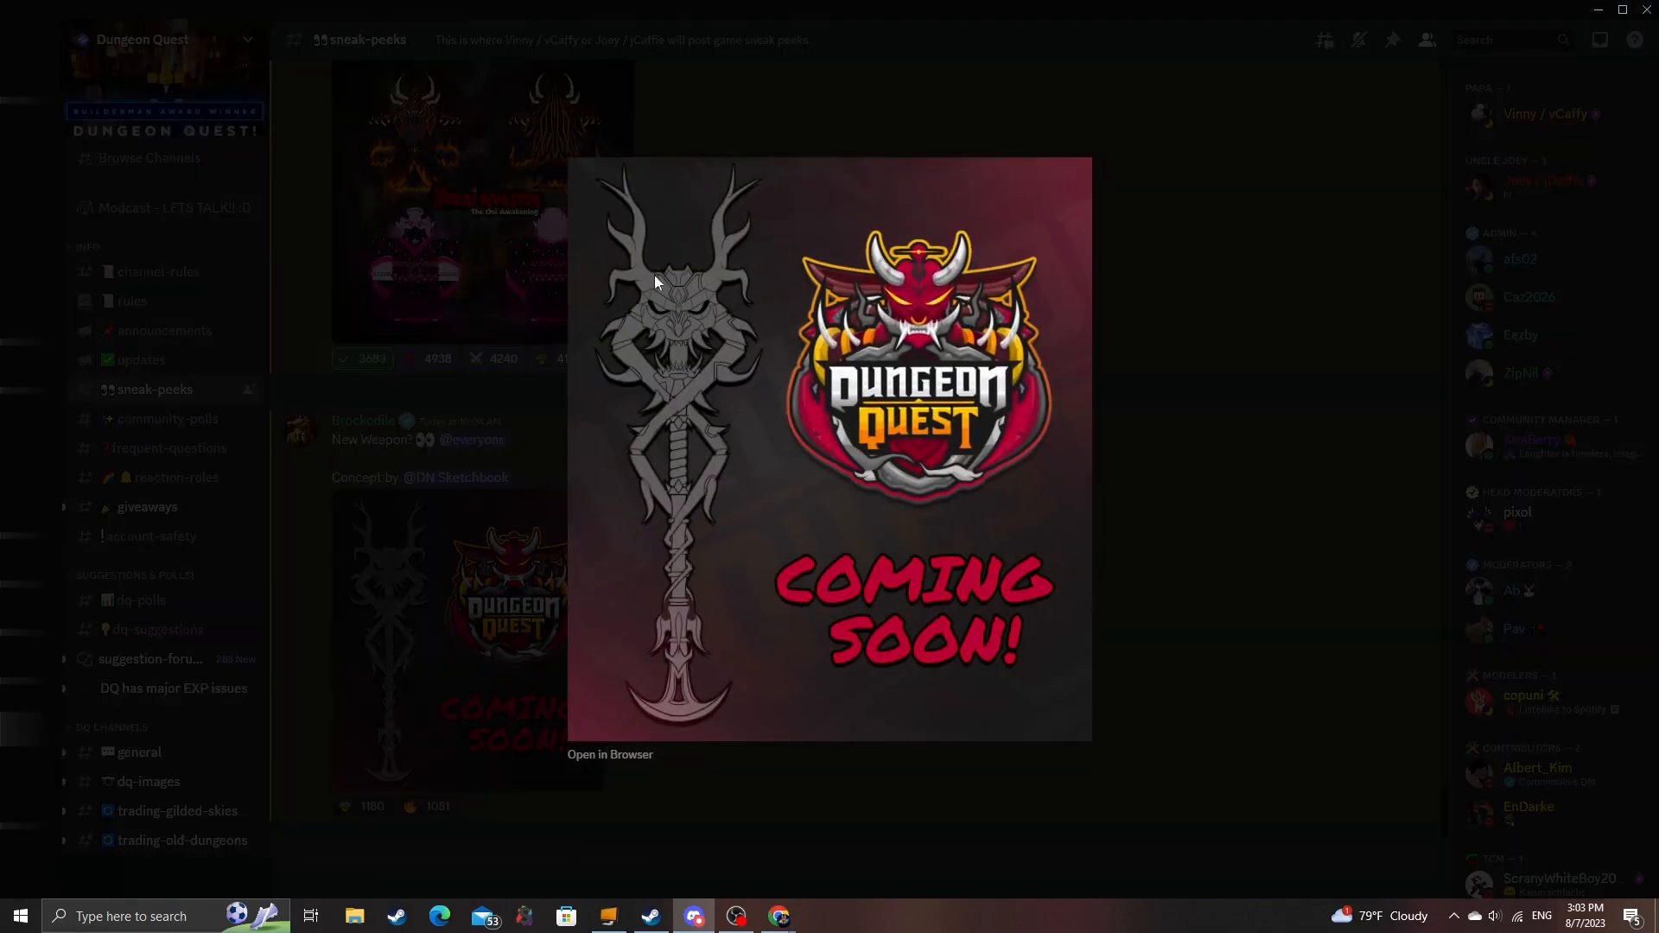
pyautogui.moveTo(1161, 388)
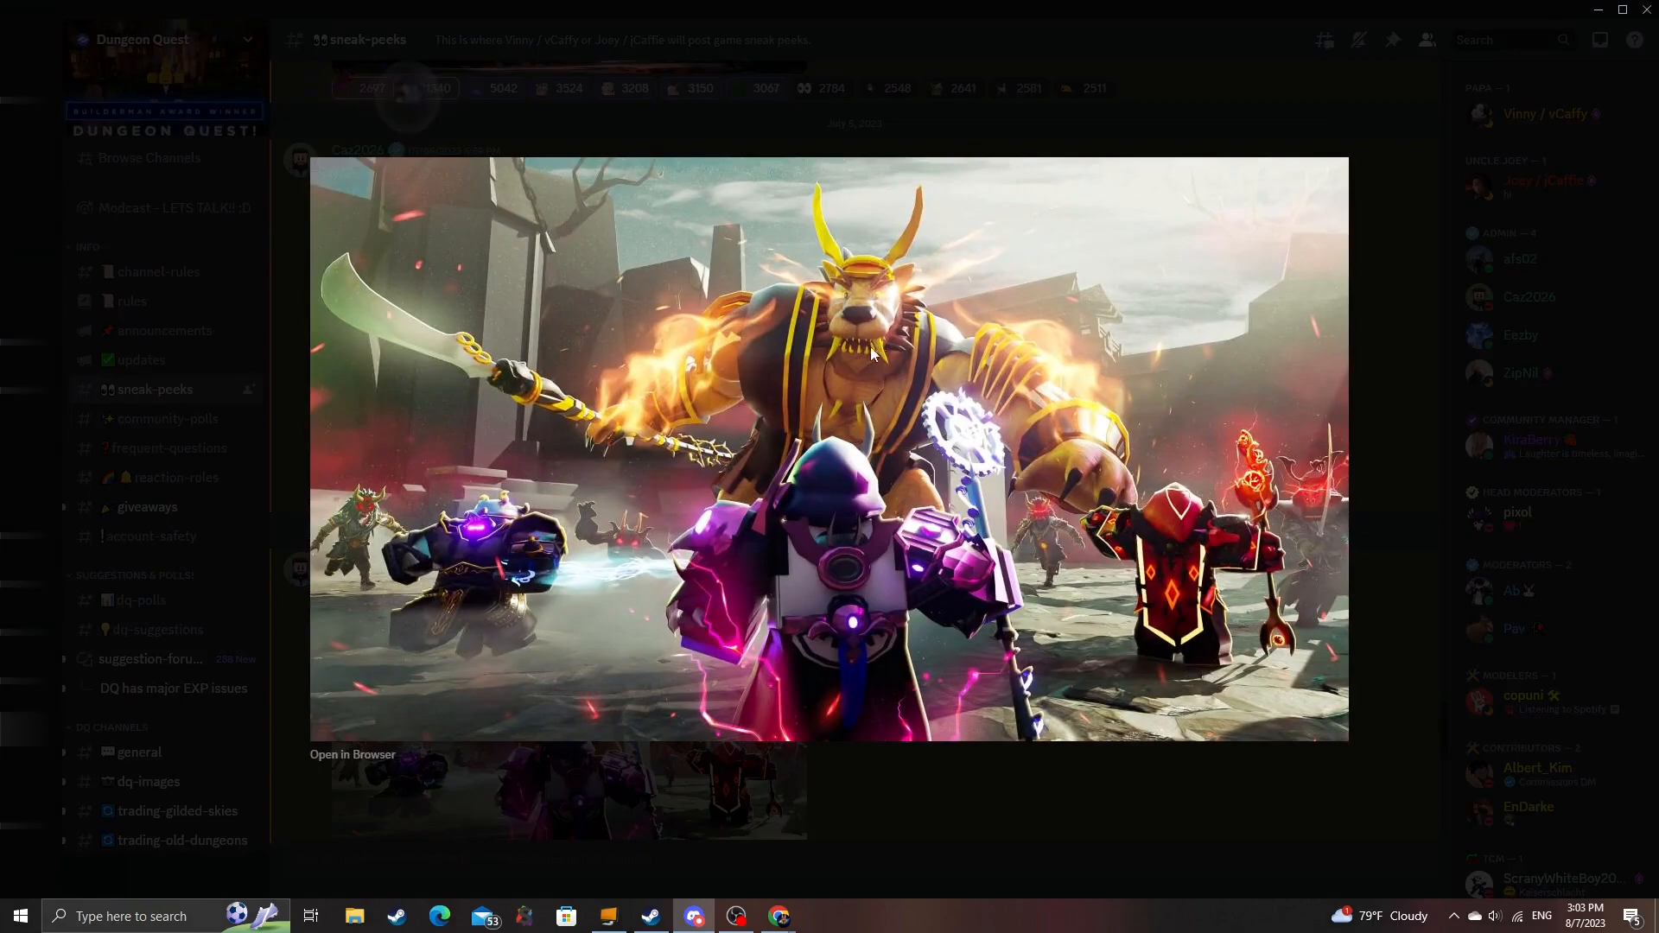
pyautogui.moveTo(1362, 534)
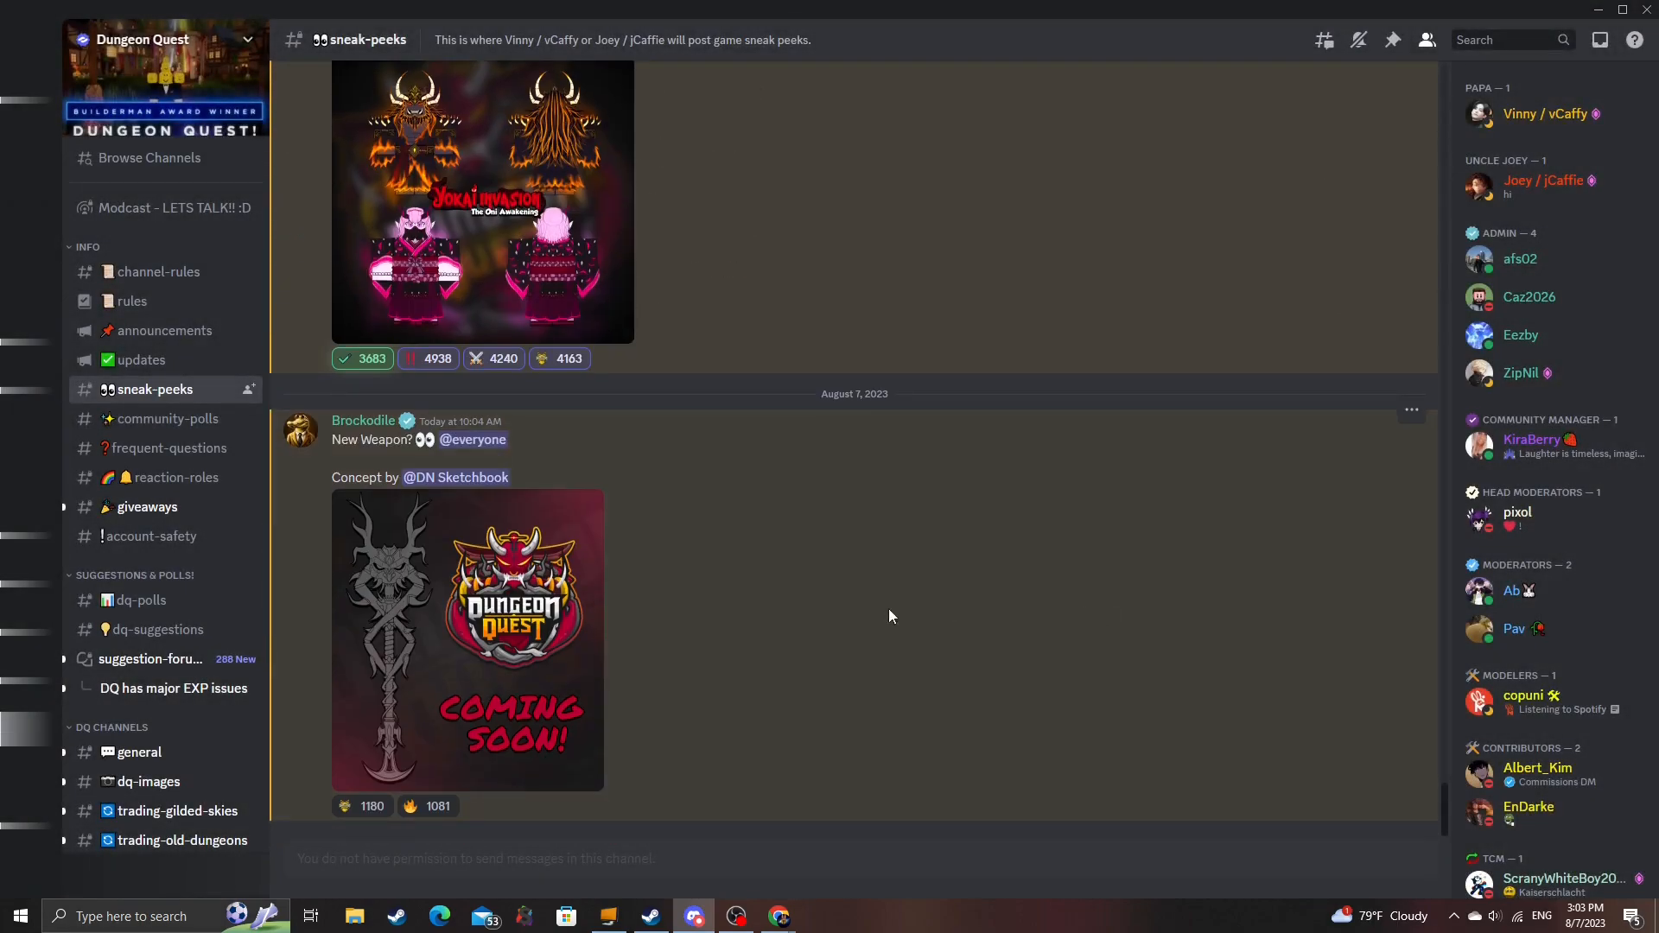
pyautogui.moveTo(550, 618)
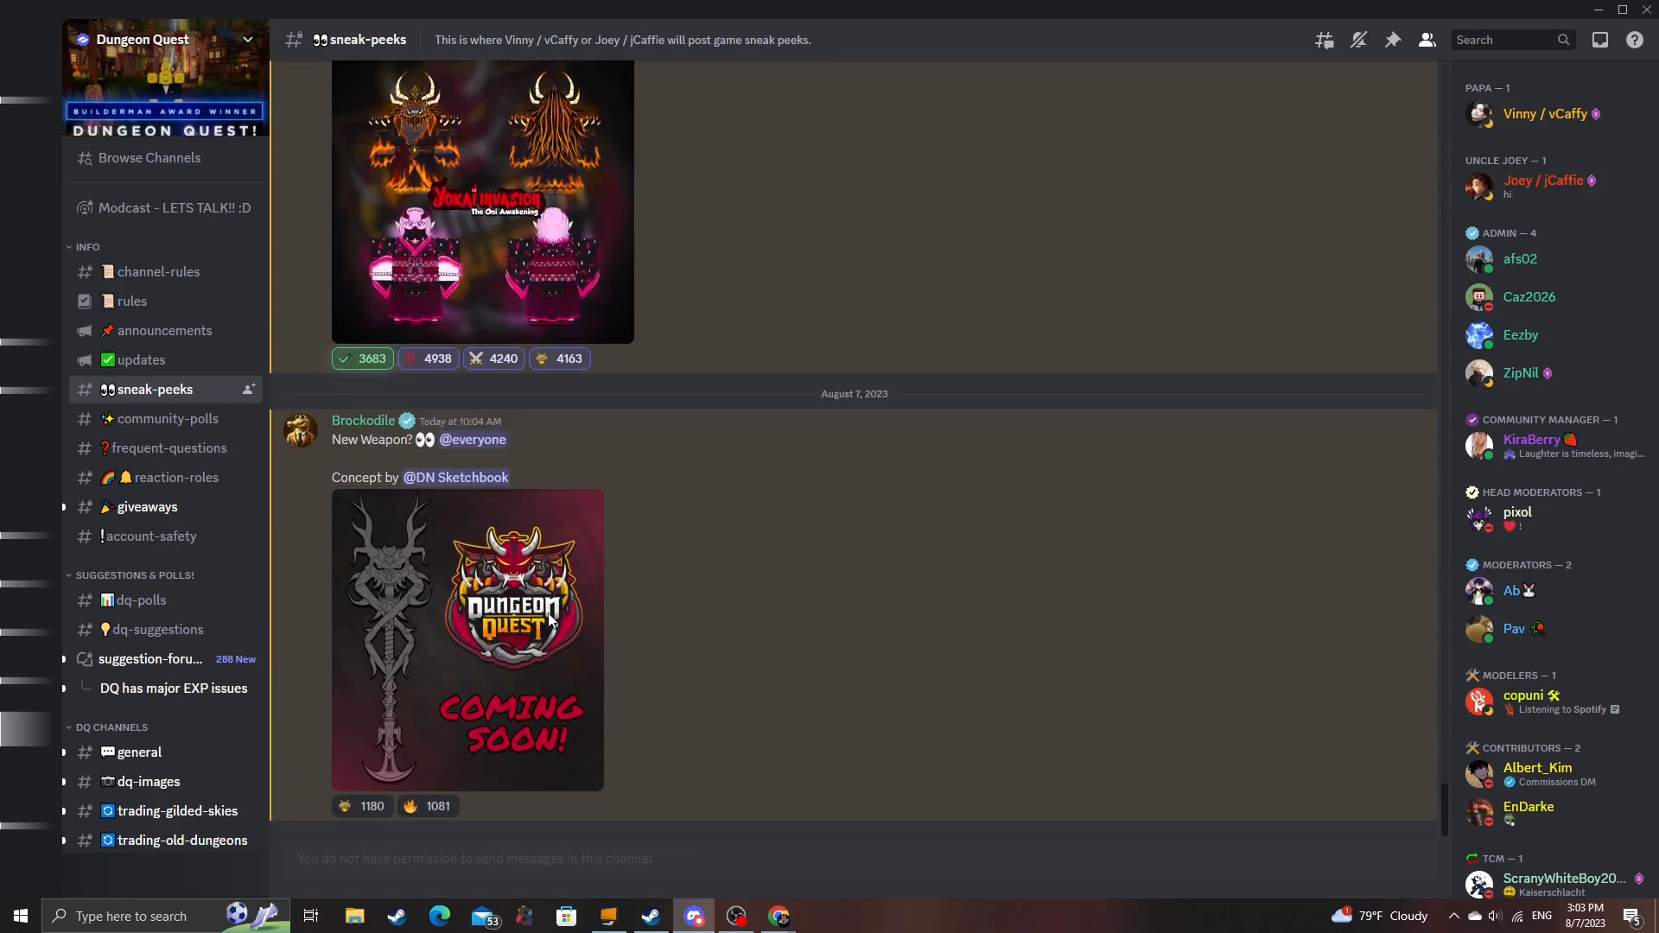
pyautogui.click(467, 639)
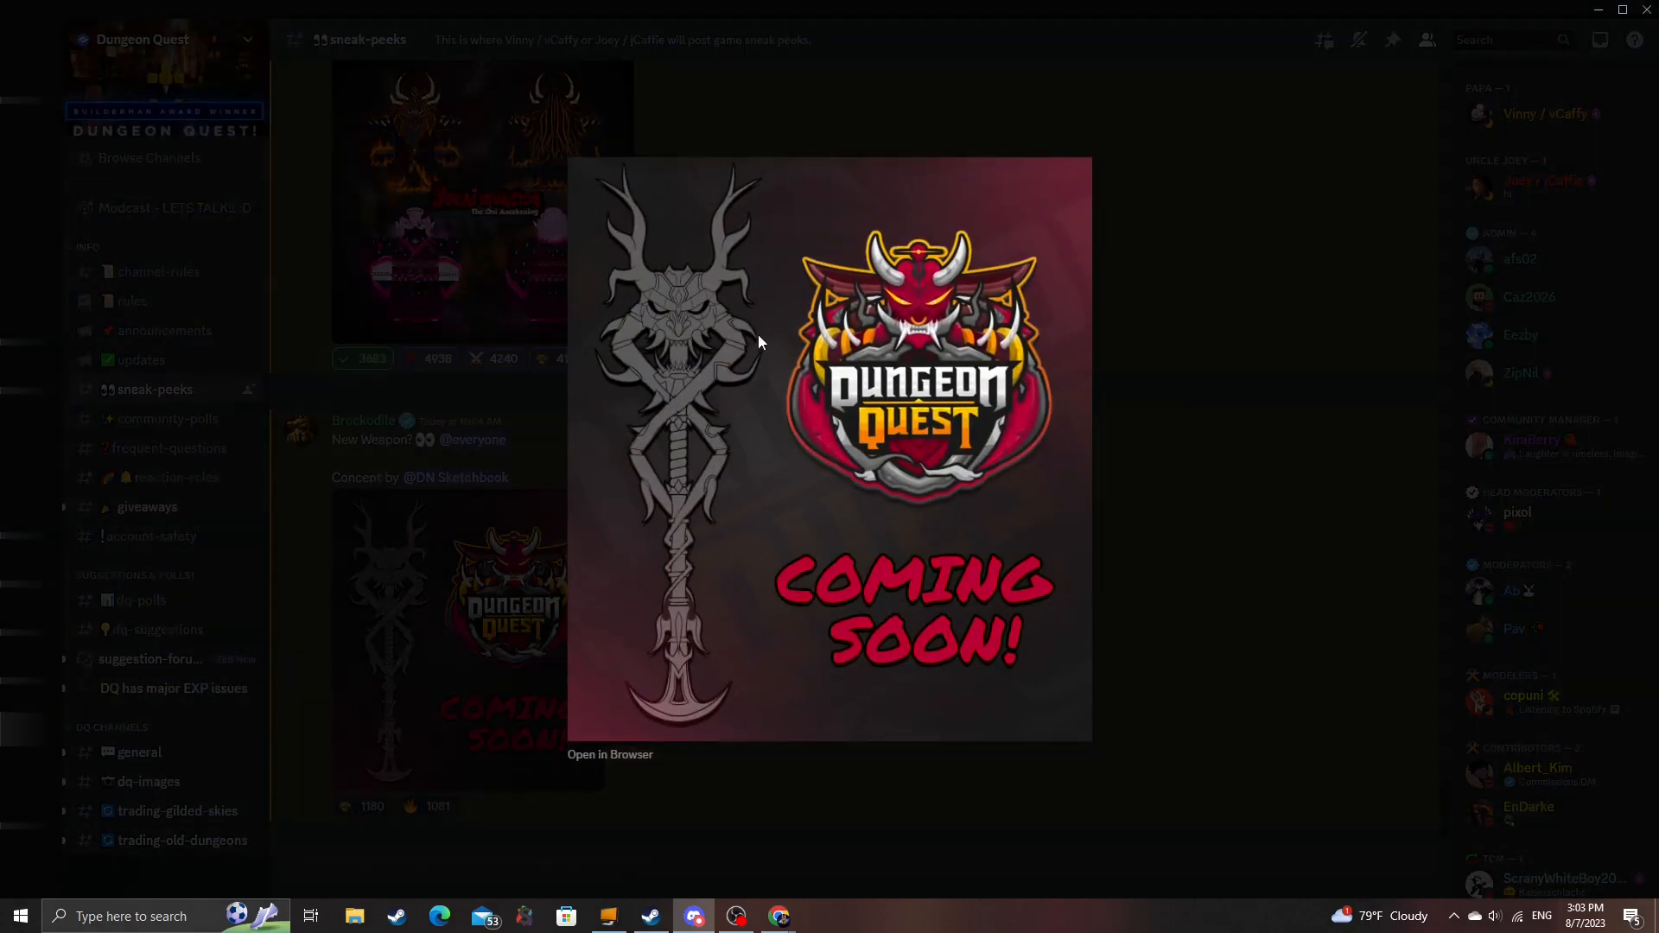
pyautogui.moveTo(1143, 435)
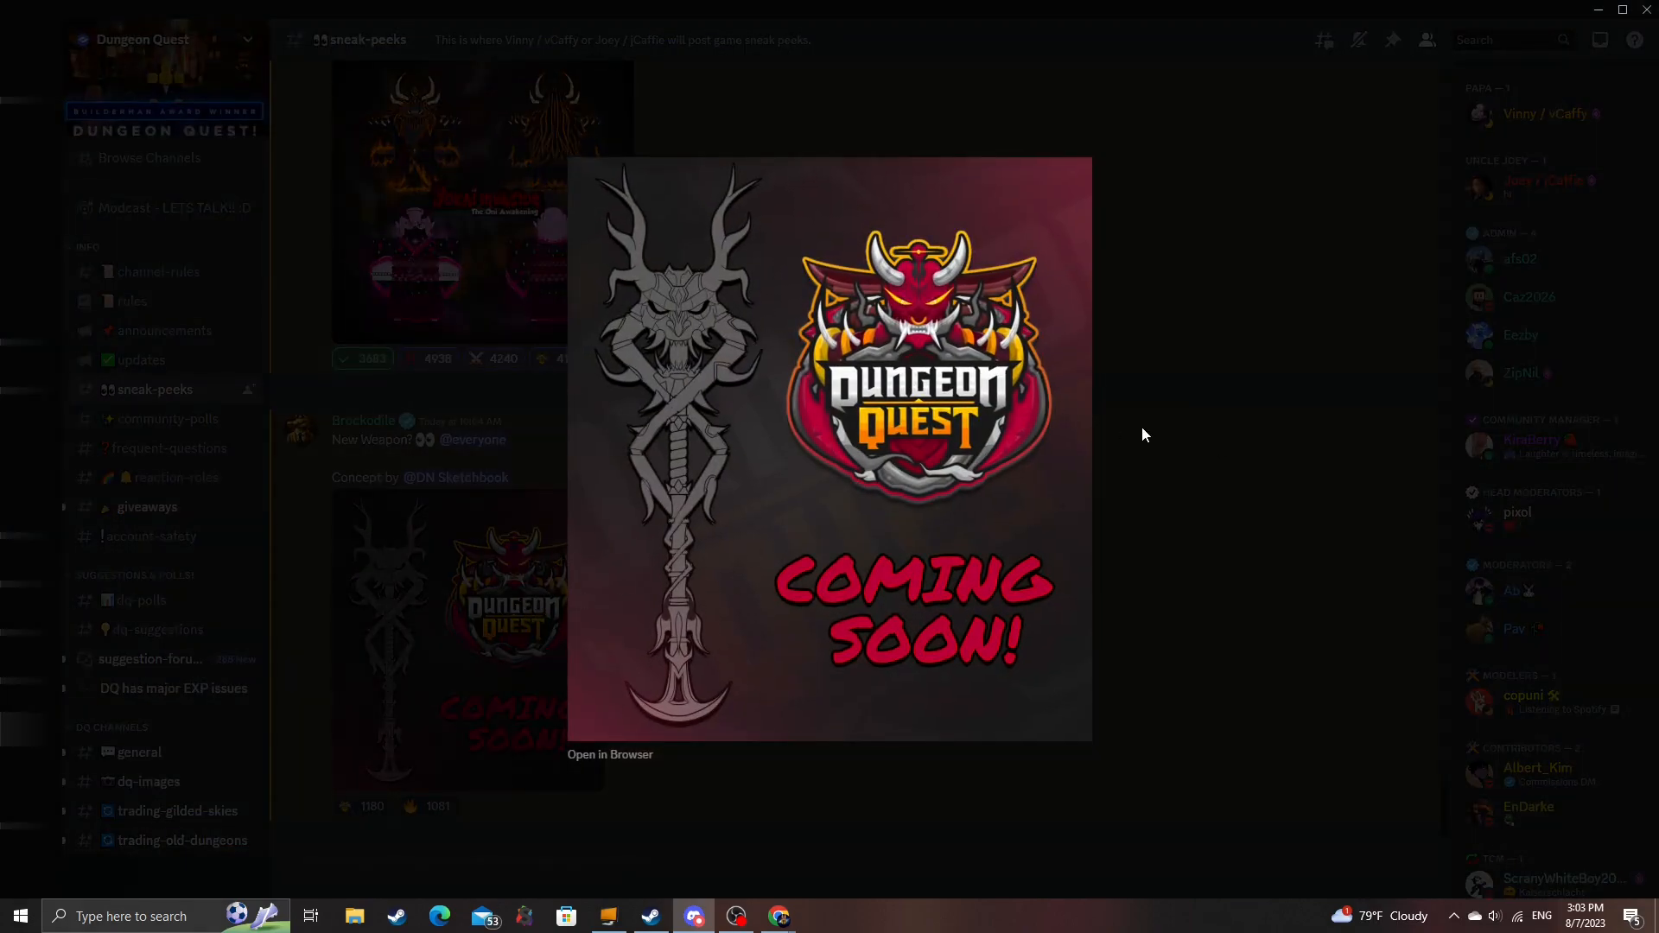
pyautogui.moveTo(1049, 426)
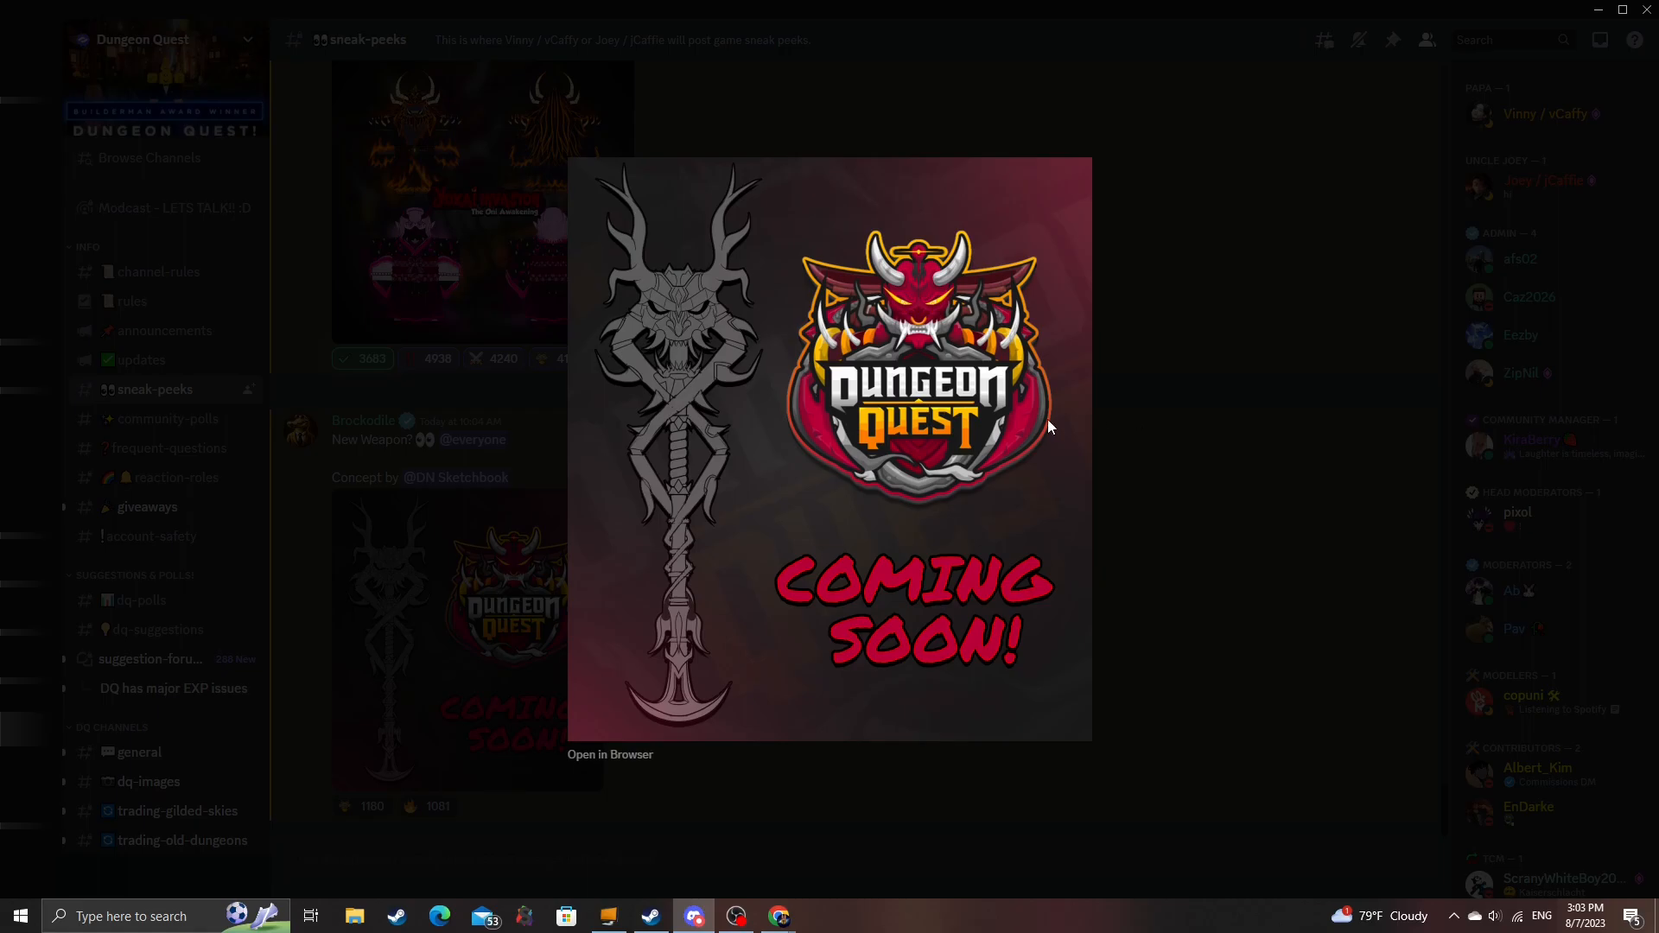
pyautogui.moveTo(1141, 438)
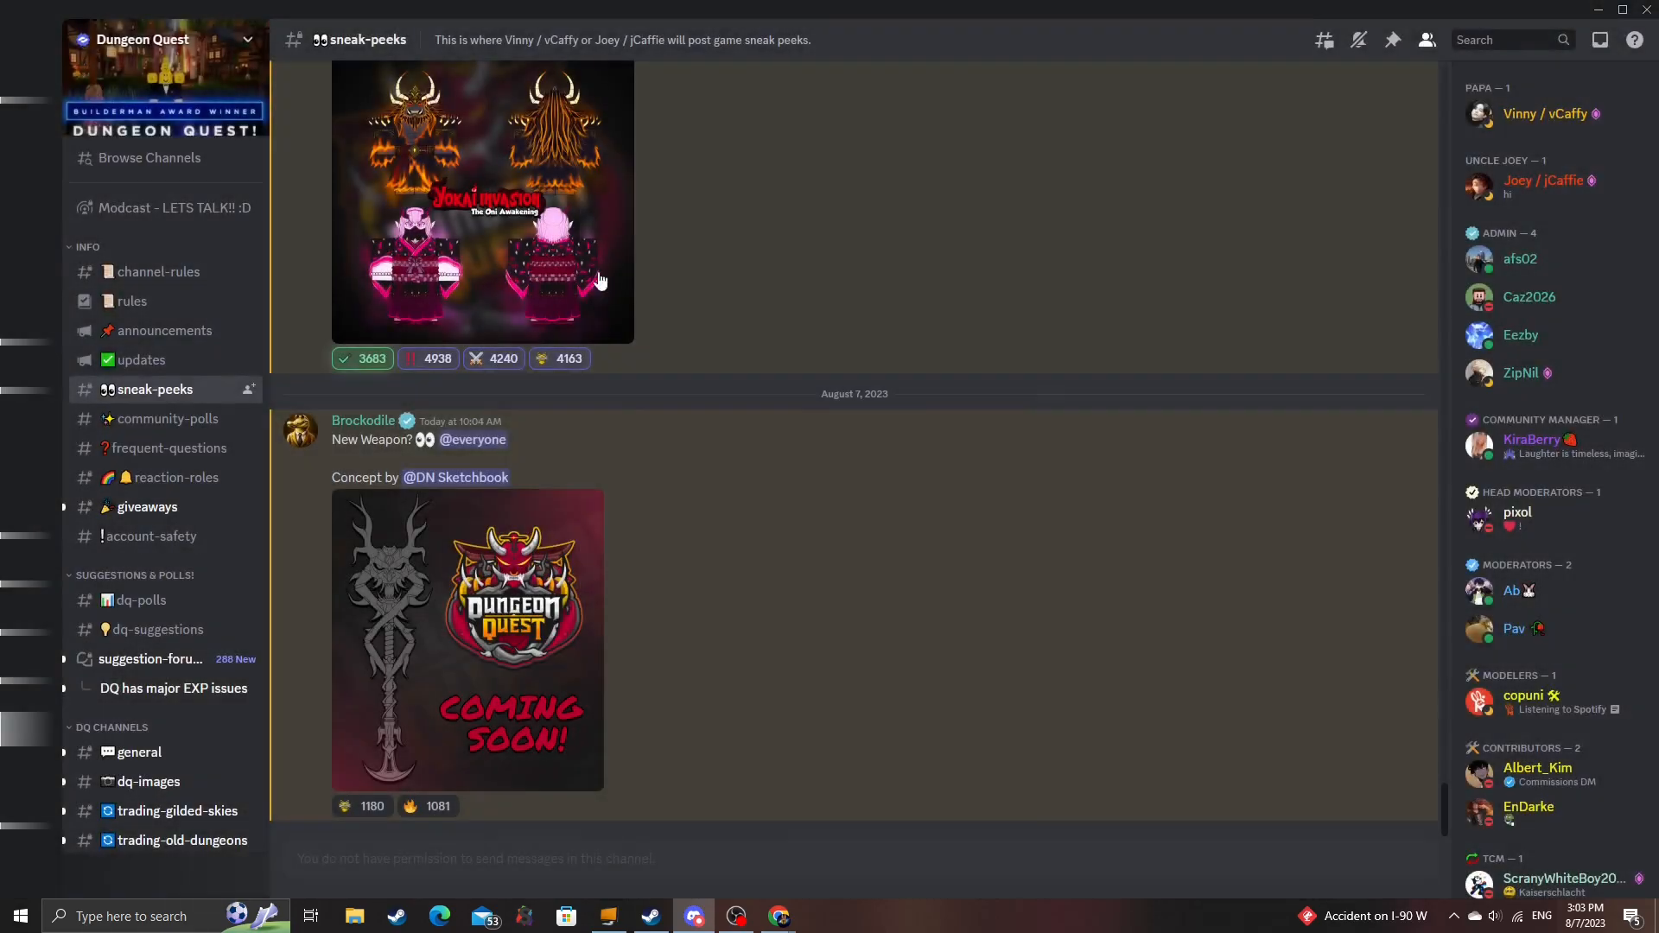
pyautogui.moveTo(804, 349)
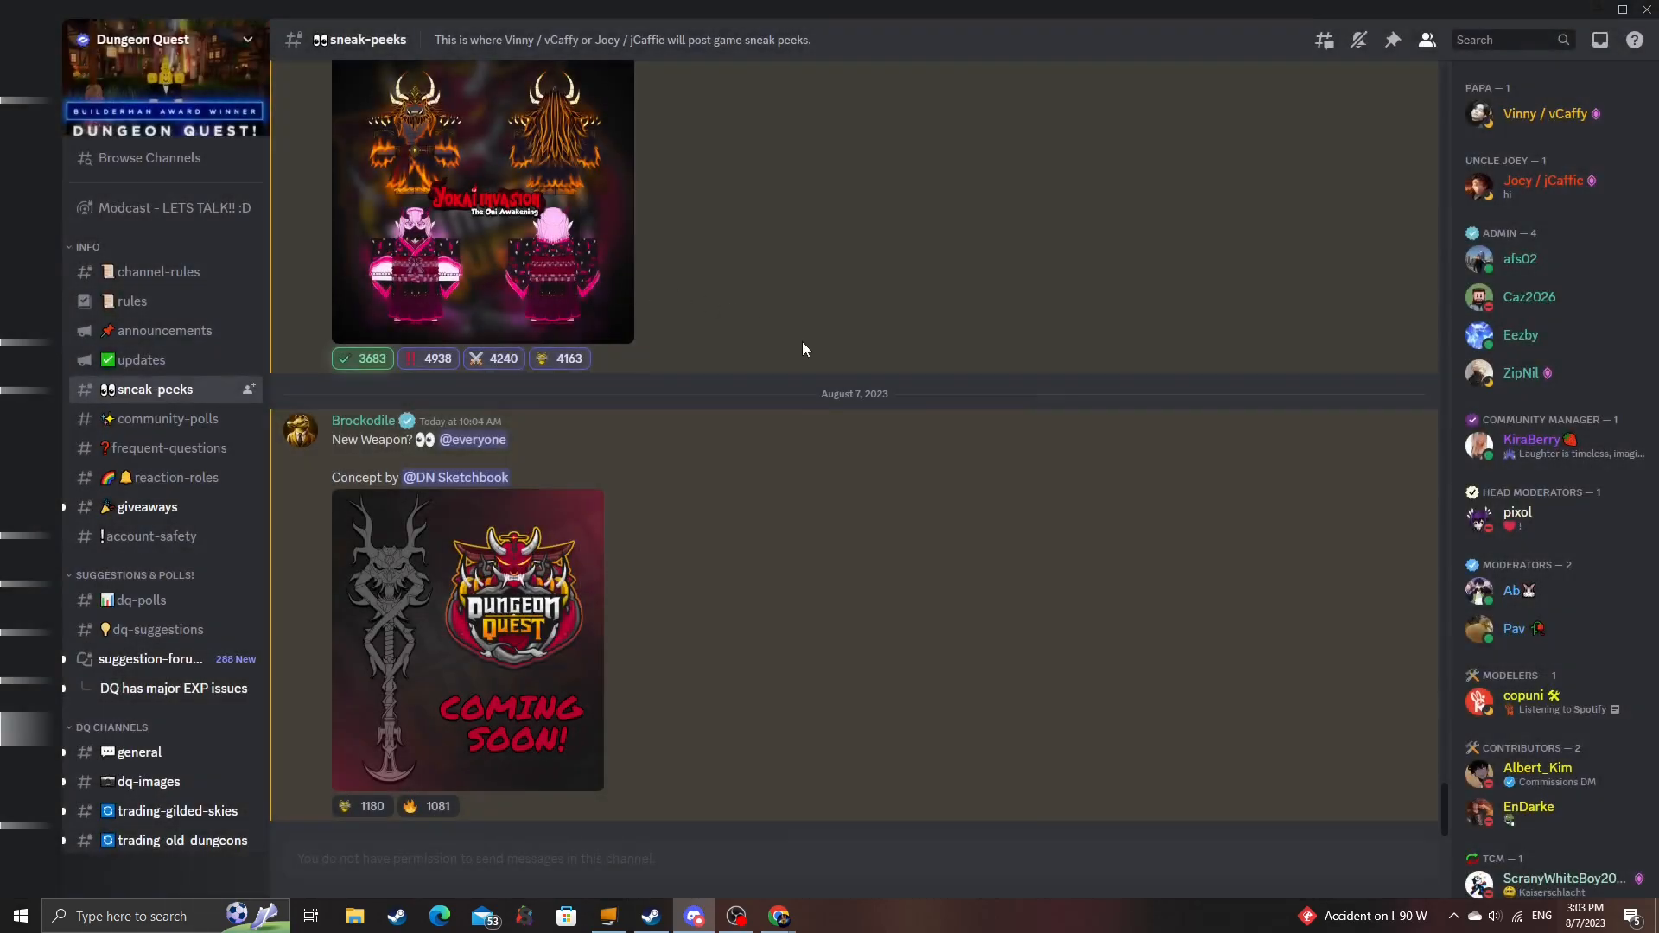